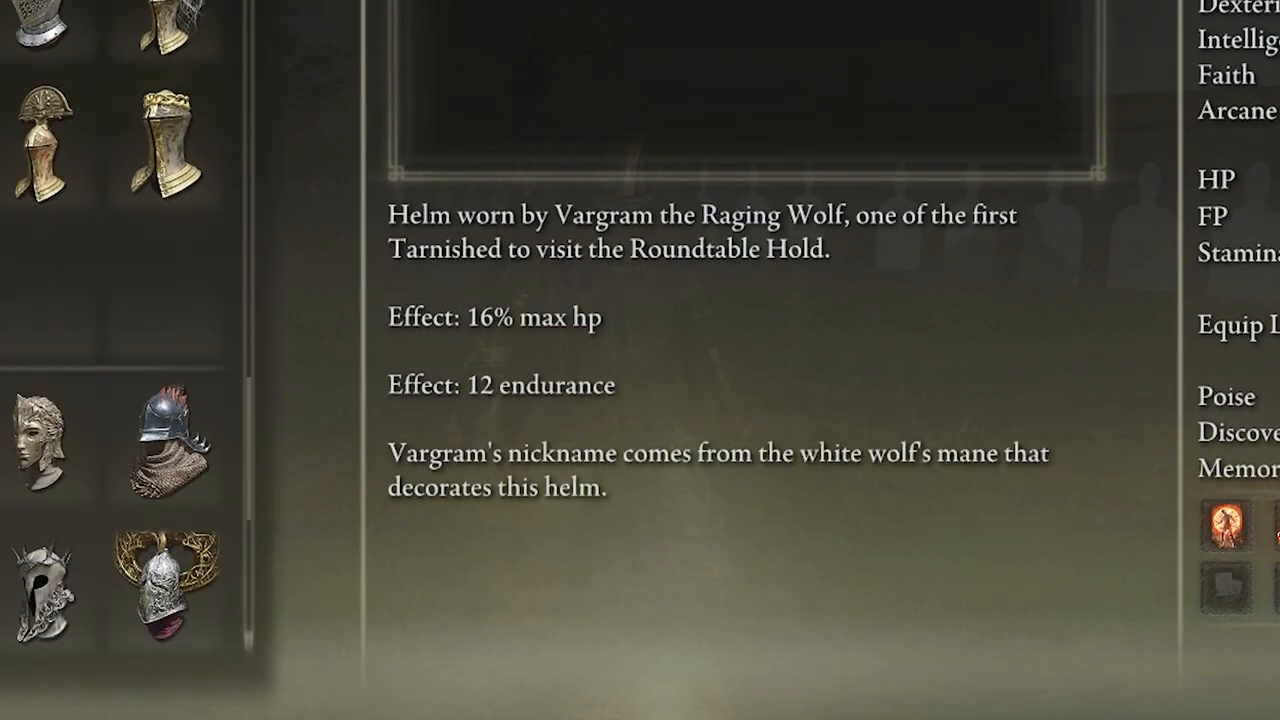
Step: Quit the modded game session and head back to the title screen
click(164, 440)
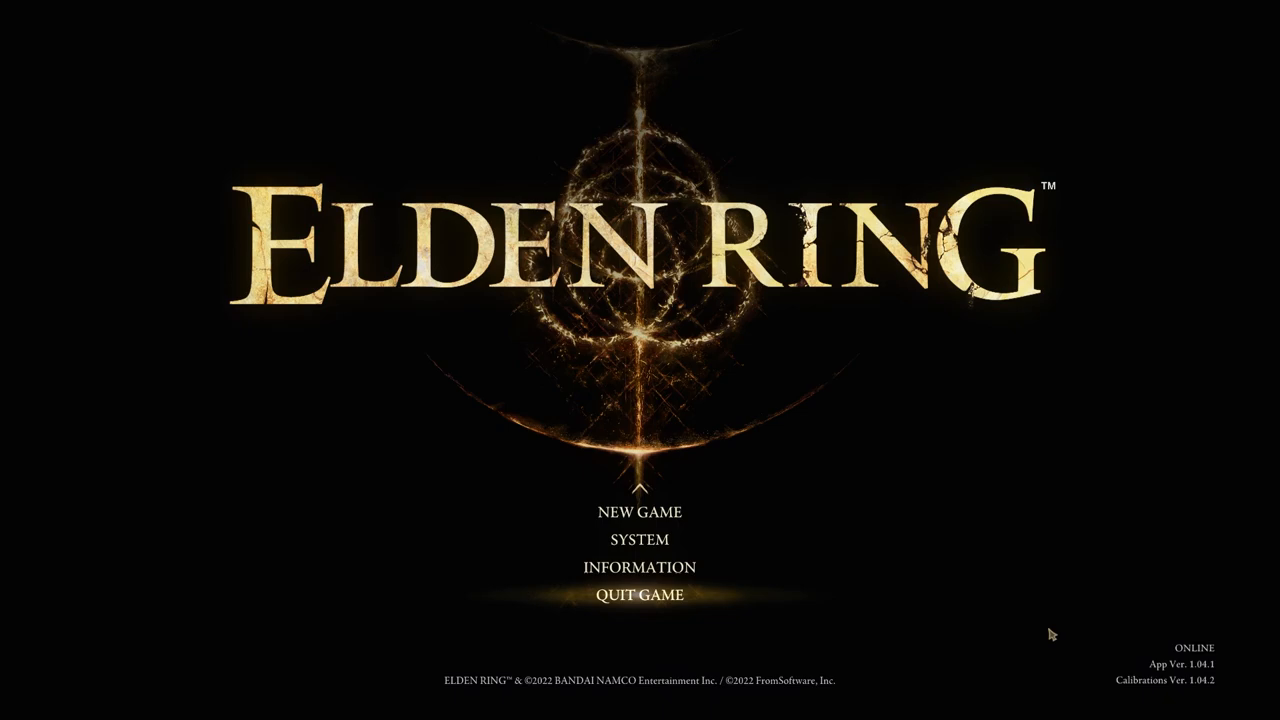
Step: Check in System > Network that the Launch Setting is Play Offline
click(640, 540)
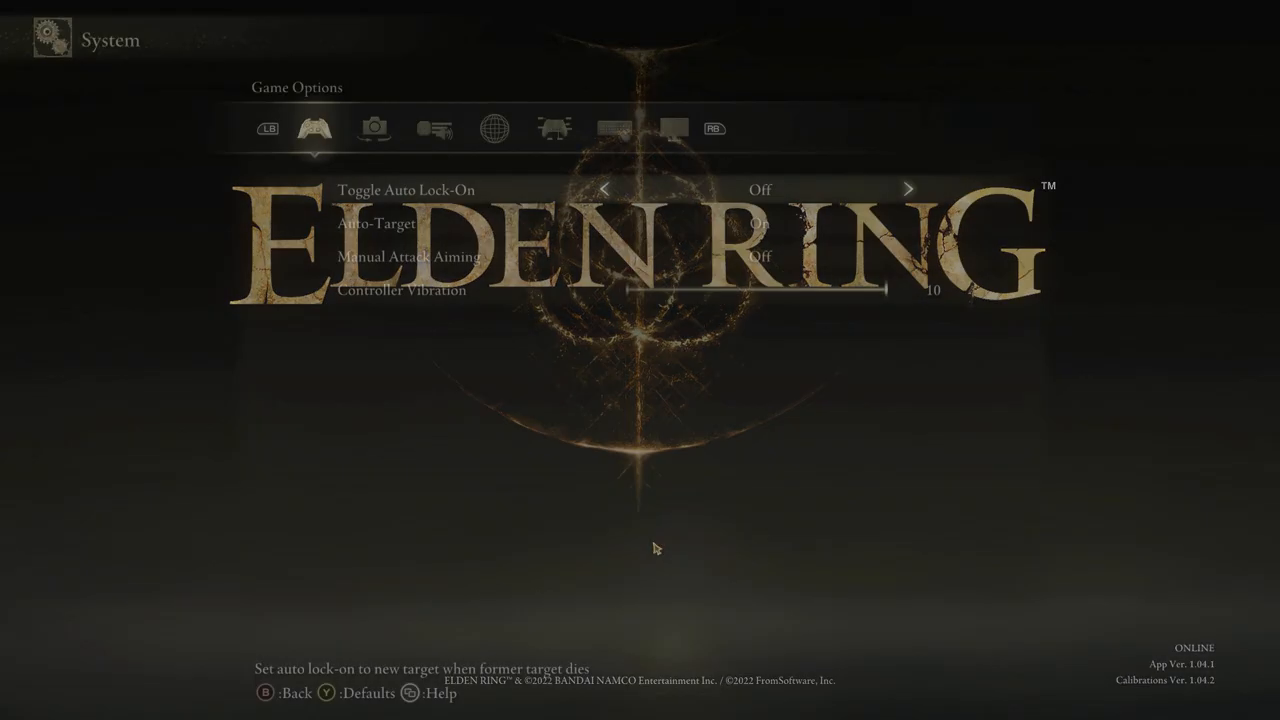
click(494, 128)
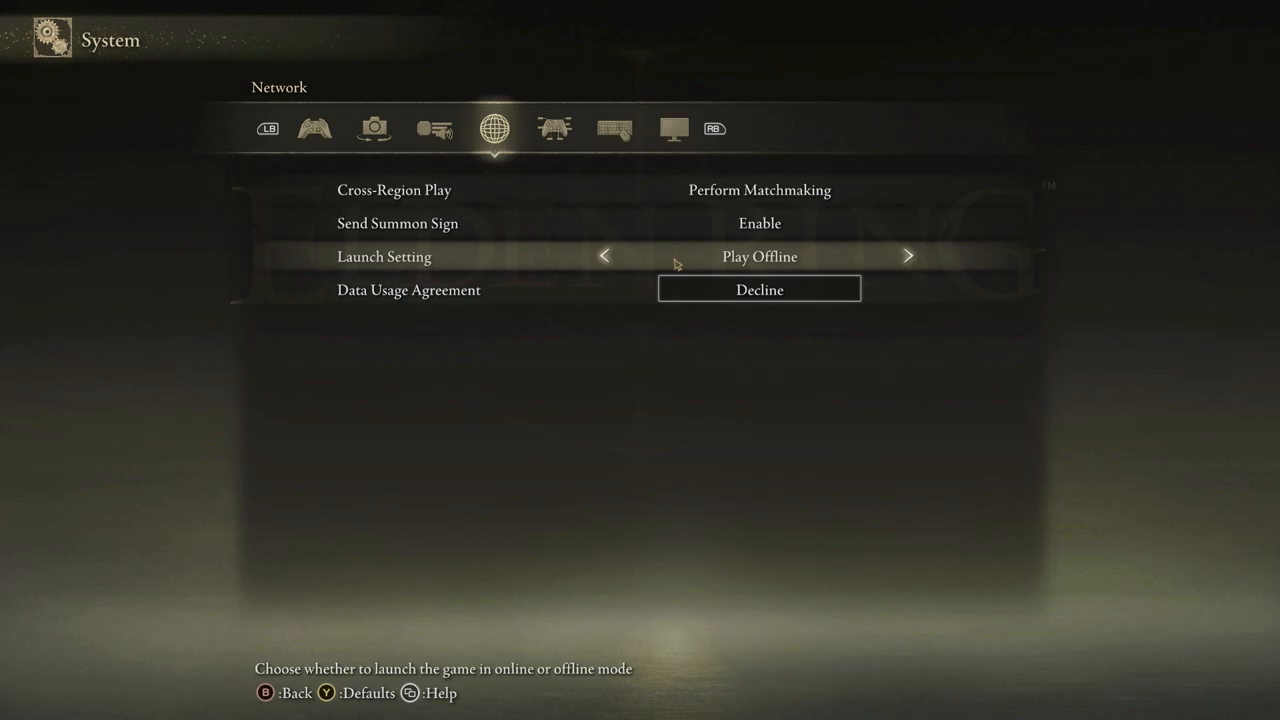
key(Down)
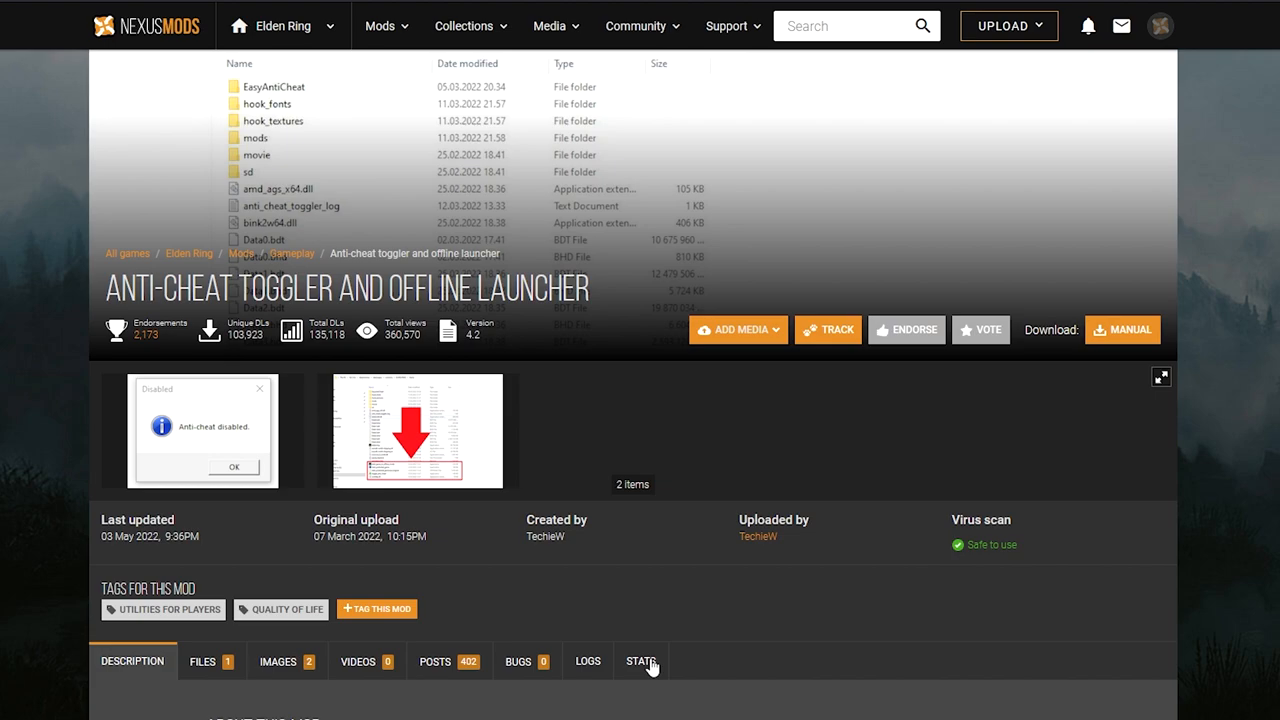
mouse_move(520, 332)
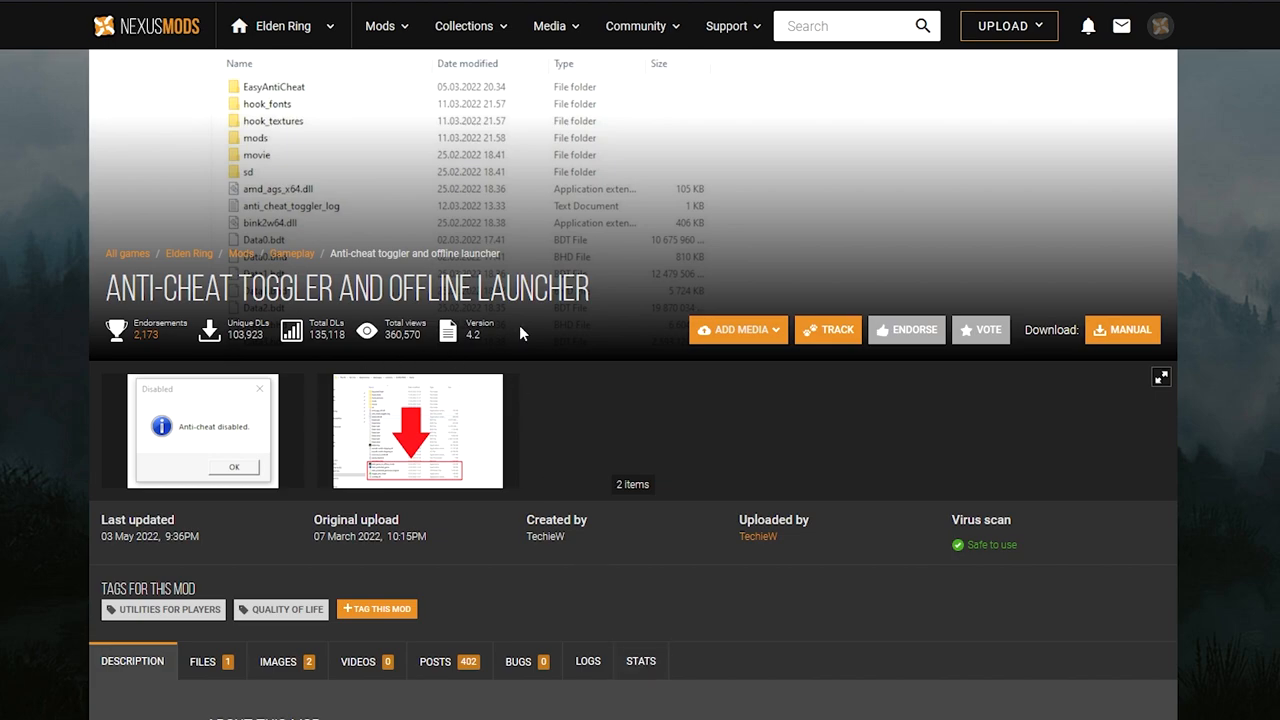
mouse_move(646, 388)
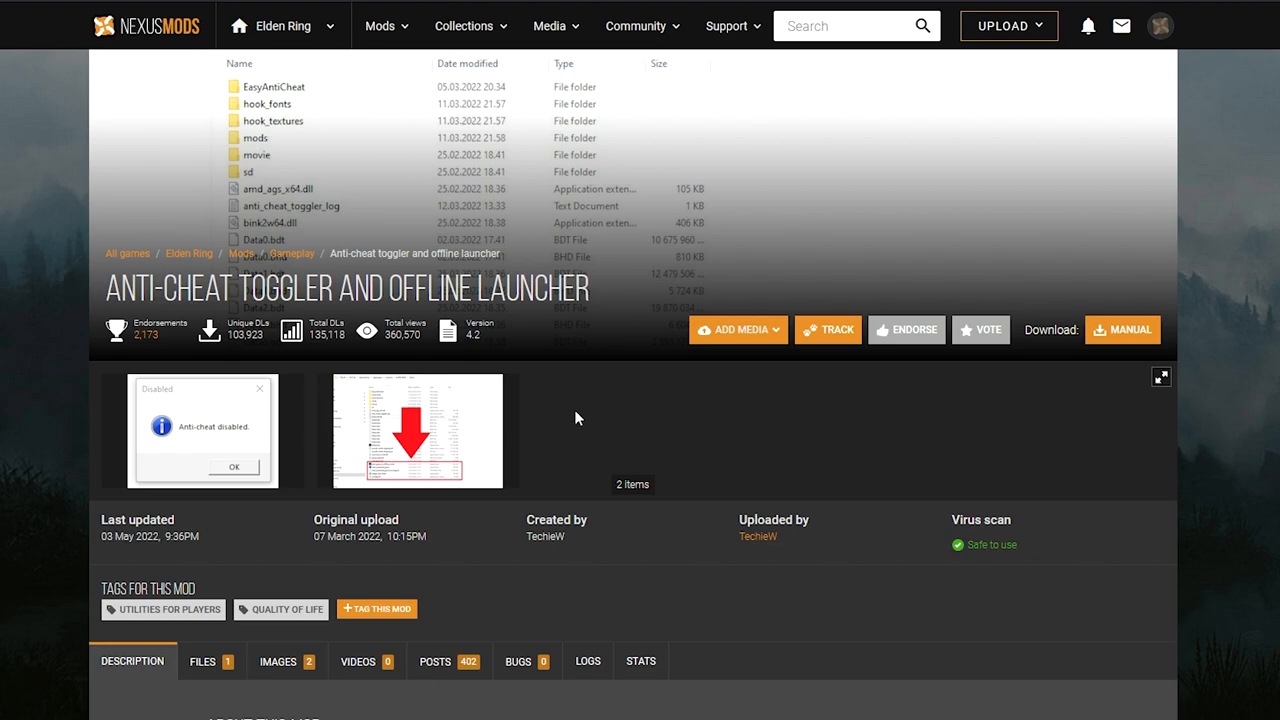
Step: Download the ToggleAntiCheat main file via Manual Download with the Slow Download option
scroll(down, 3)
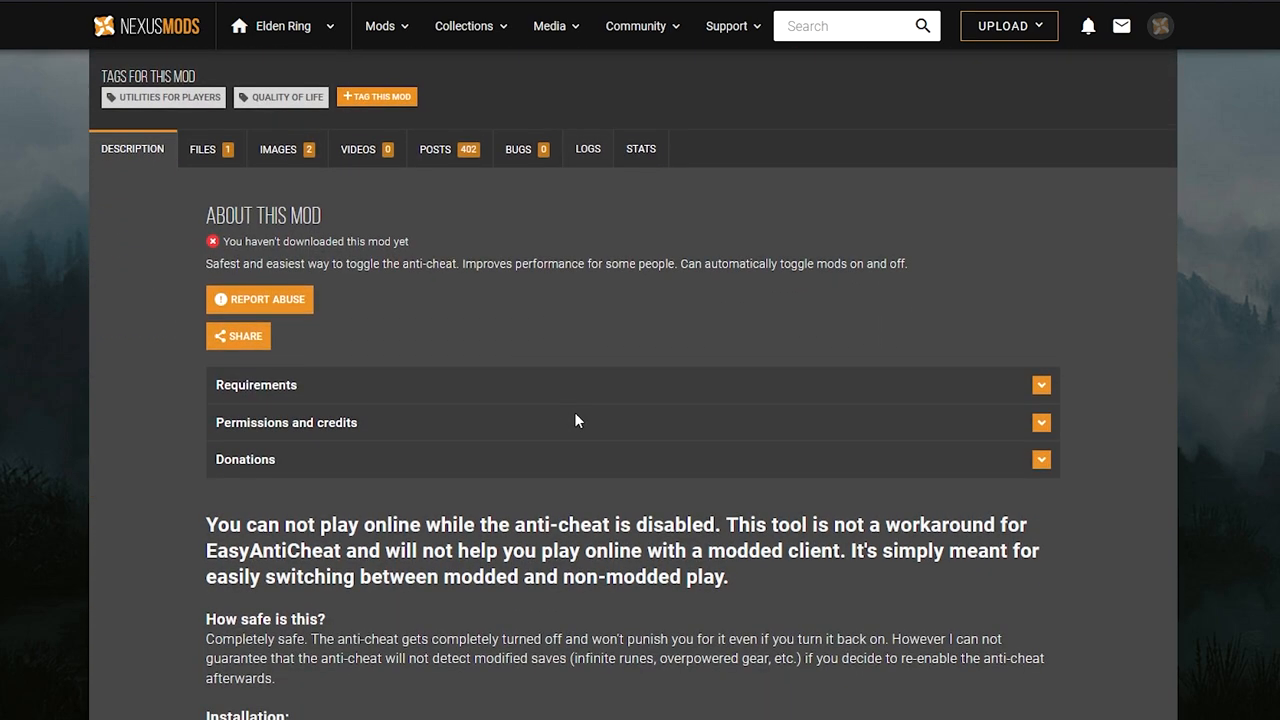
scroll(down, 3)
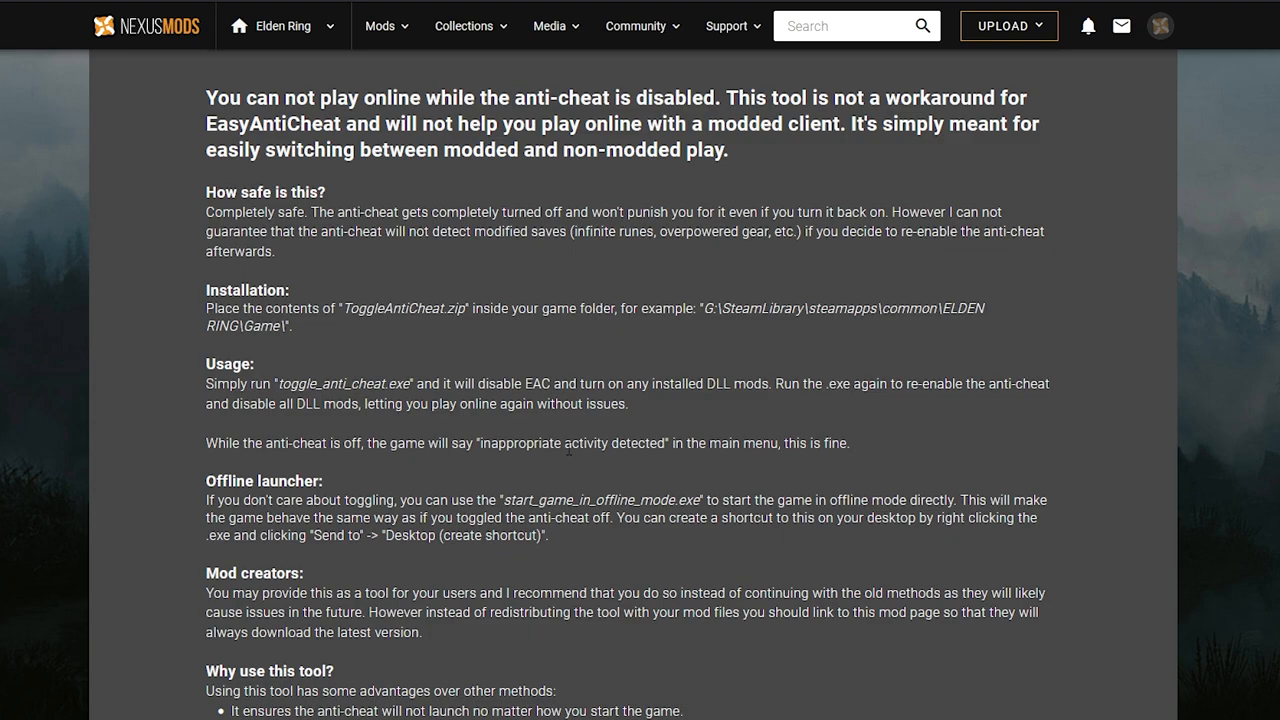
scroll(down, 3)
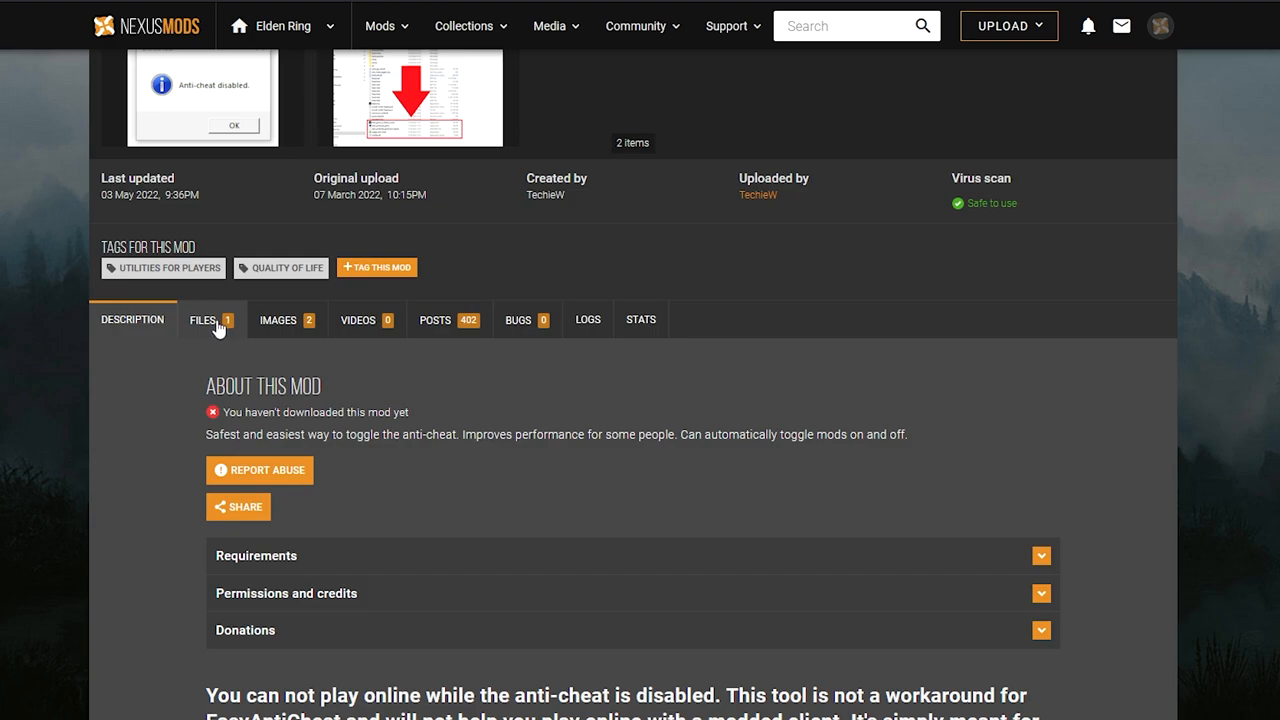
click(204, 320)
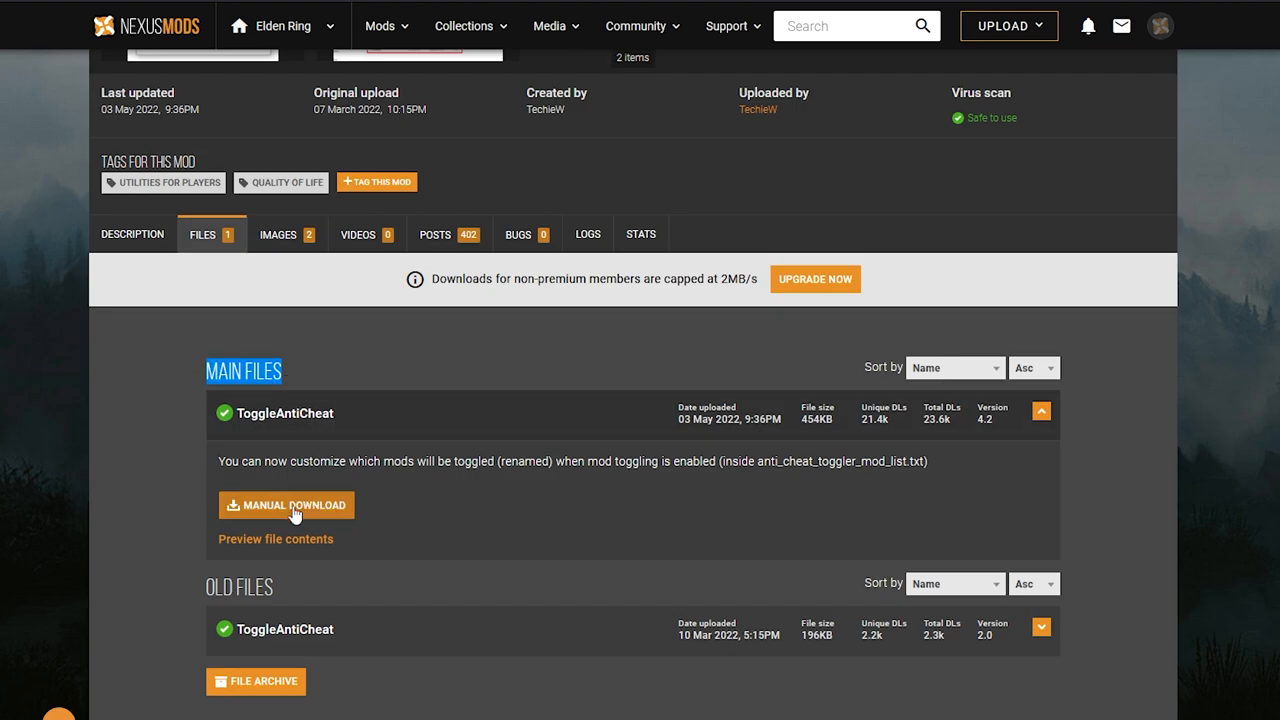
click(286, 504)
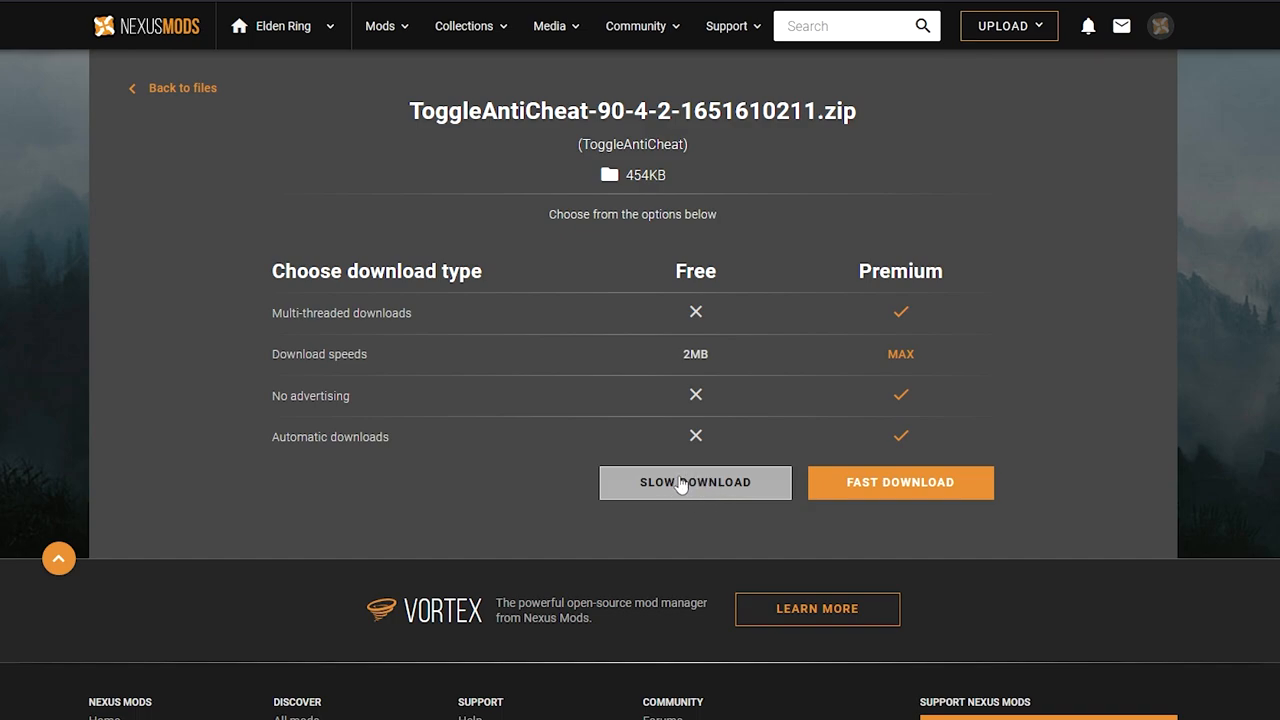
click(696, 482)
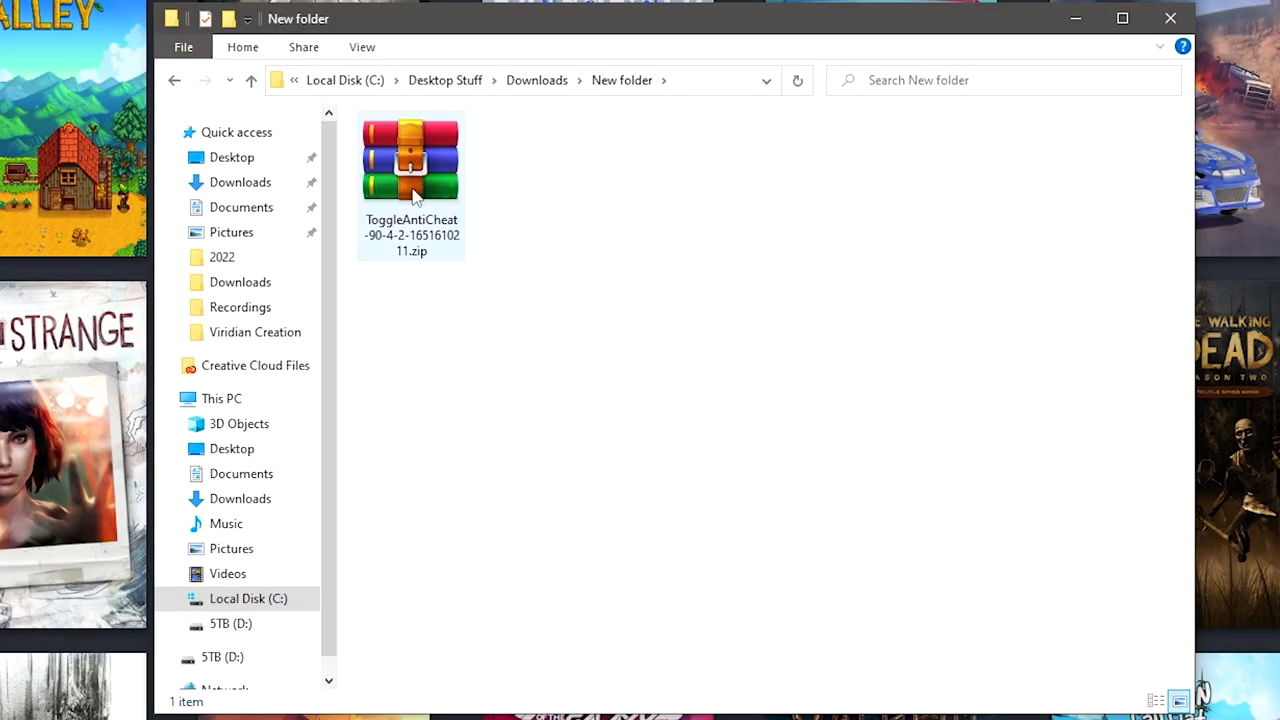
Step: Extract the ToggleAntiCheat zip and copy the six extracted files for the ELDEN RING Game folder
click(410, 160)
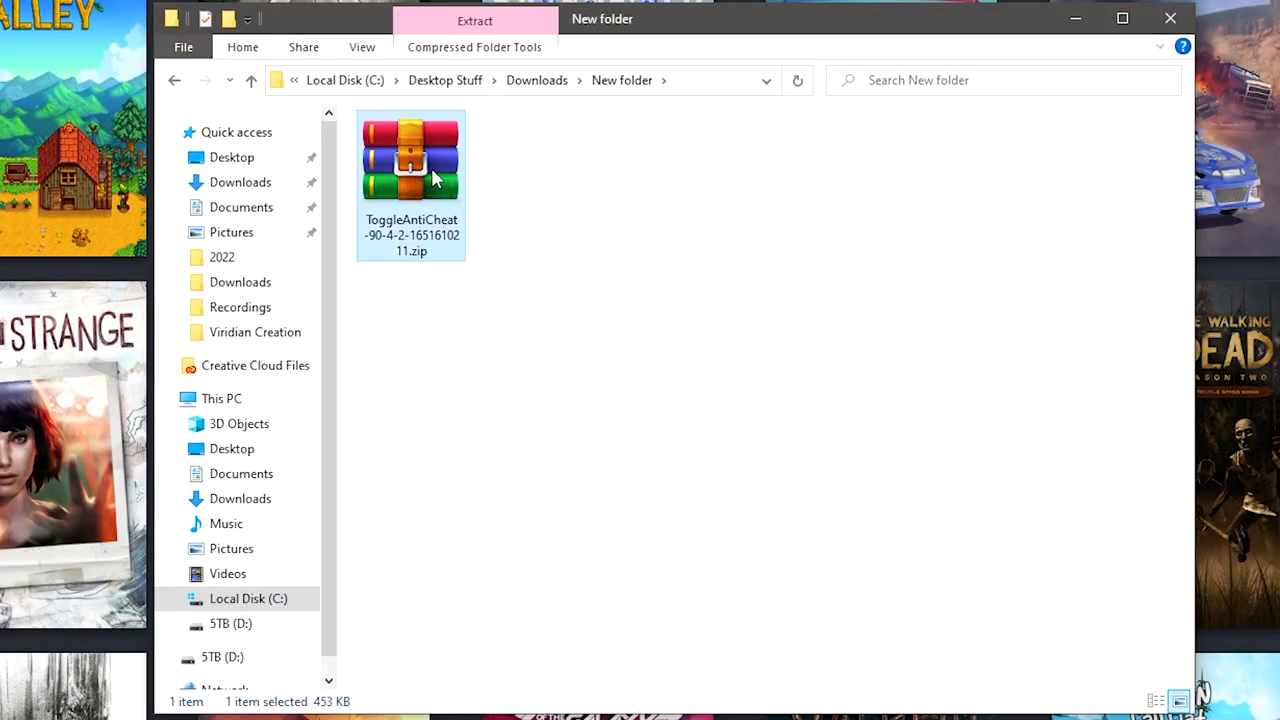
right_click(432, 178)
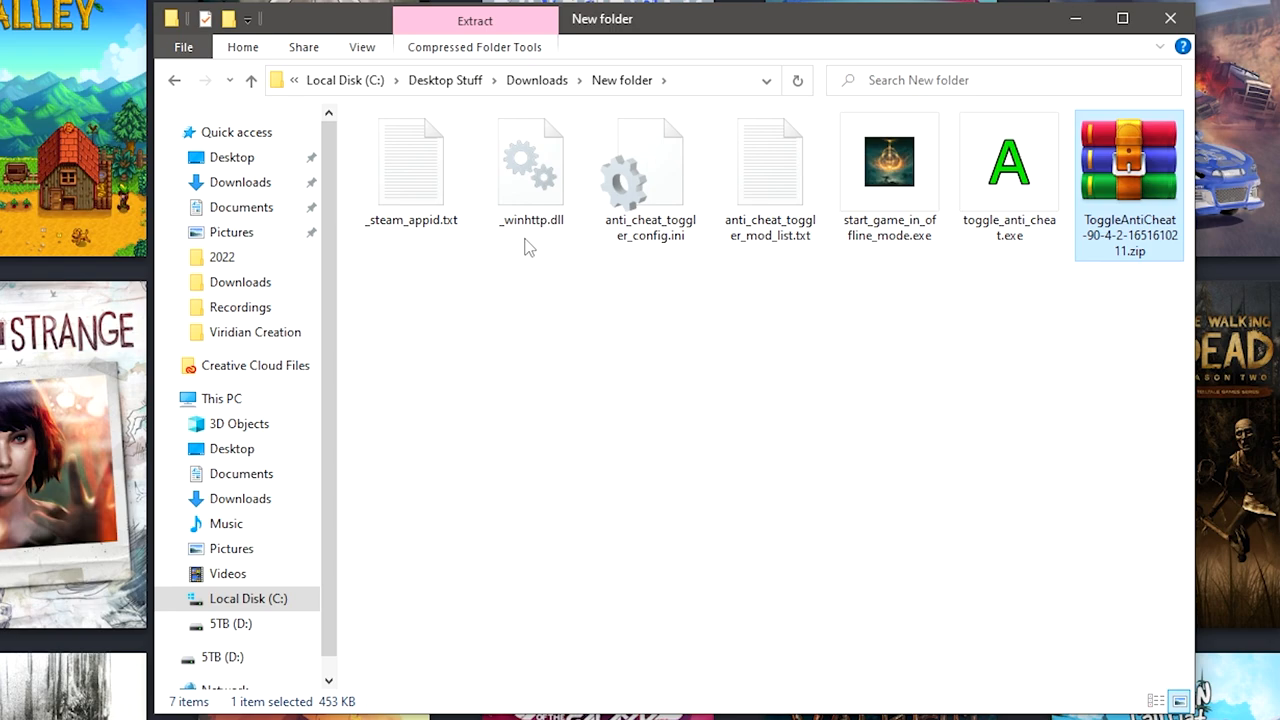
mouse_move(872, 318)
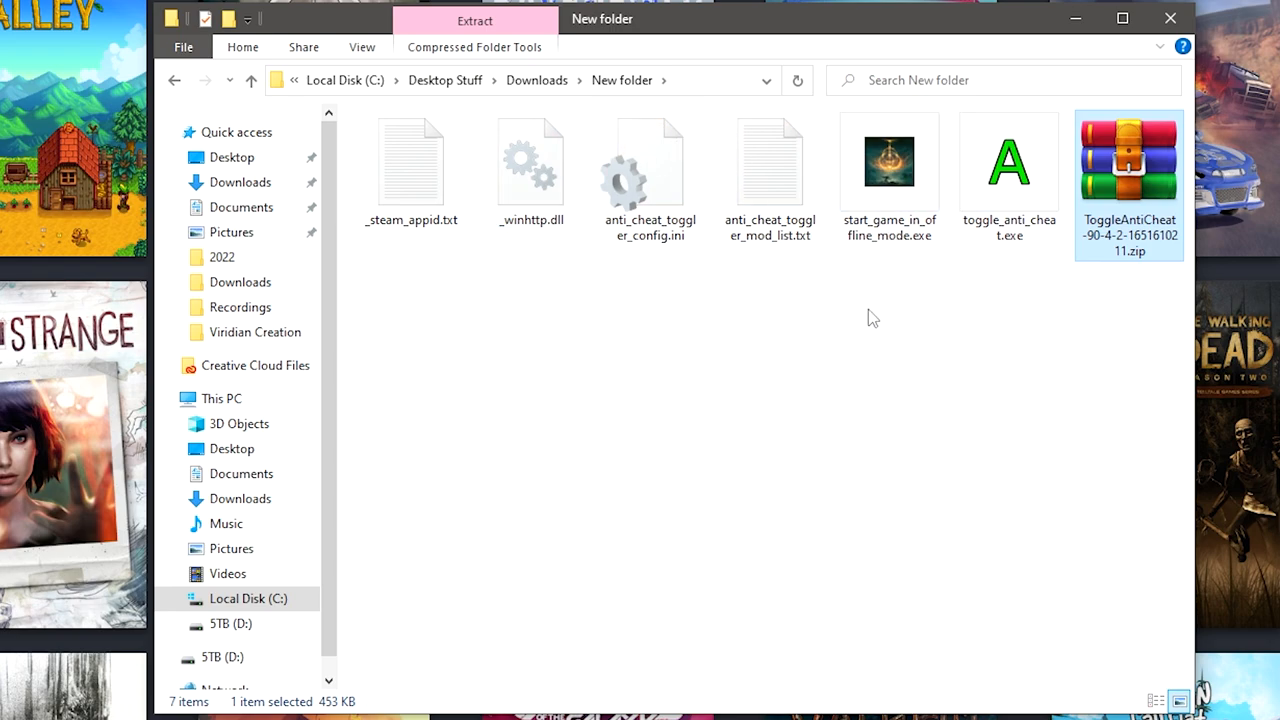
mouse_move(888, 318)
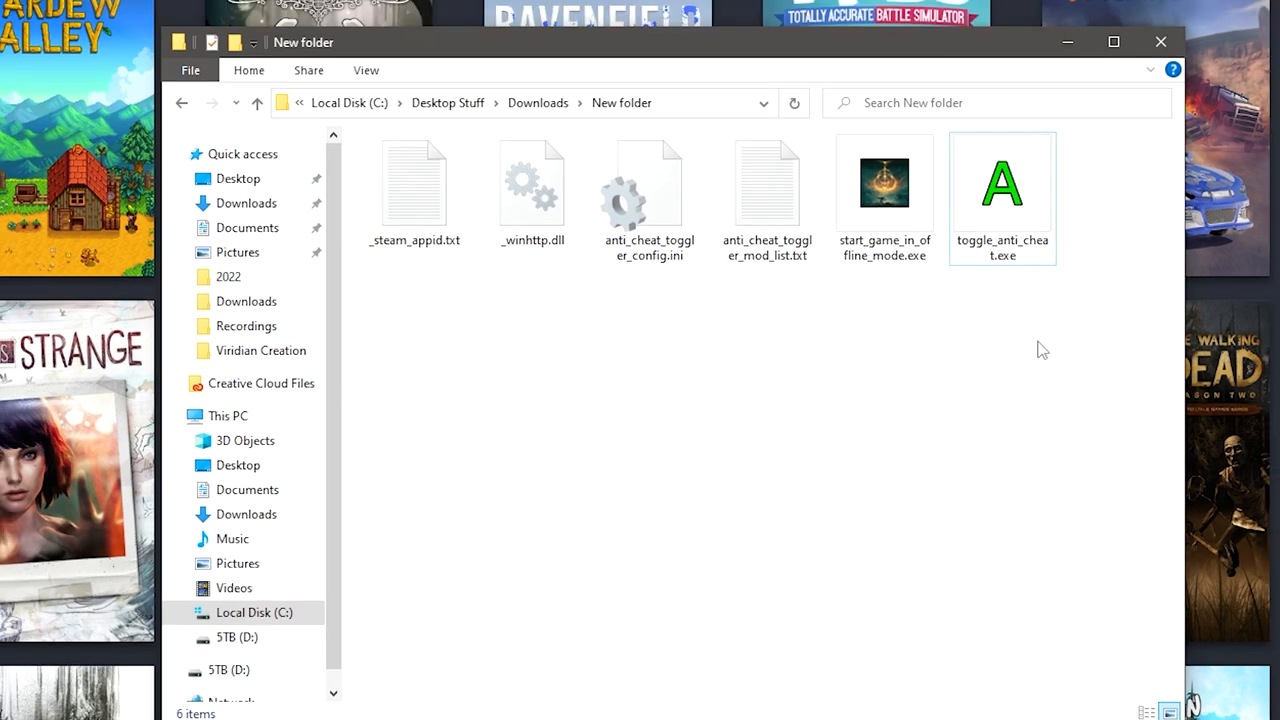
drag(744, 296, 1044, 352)
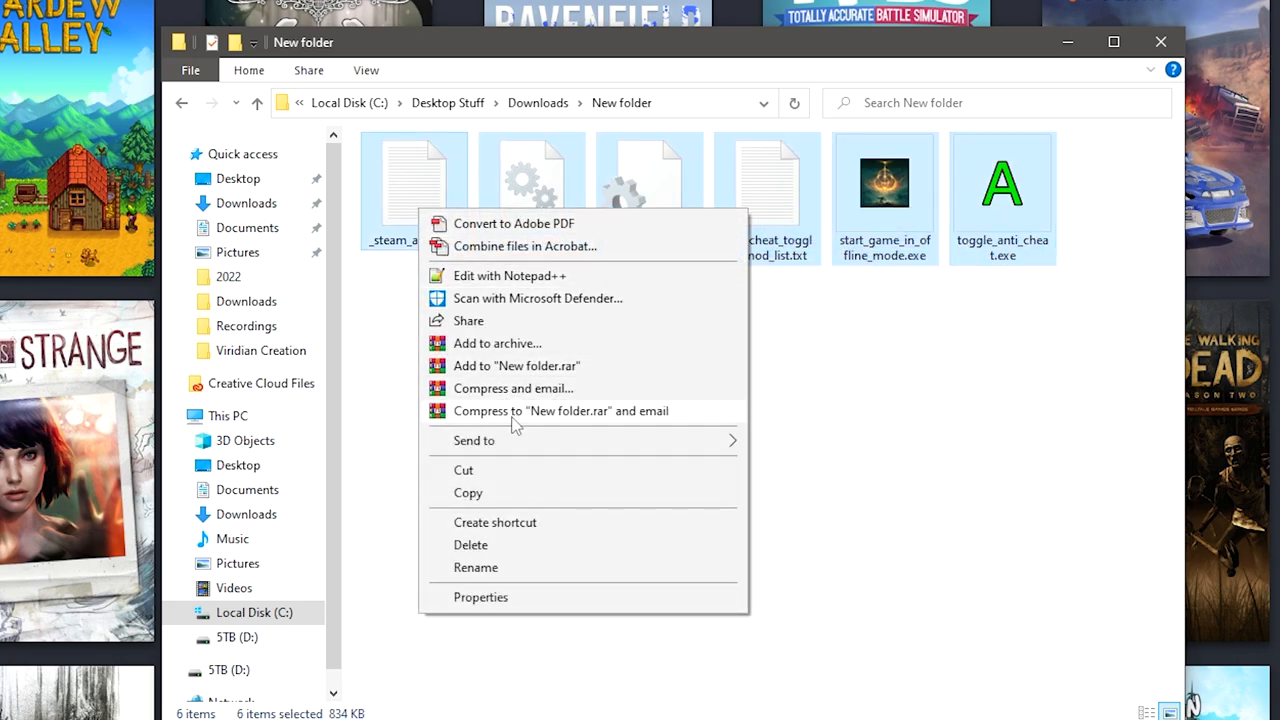
mouse_move(484, 476)
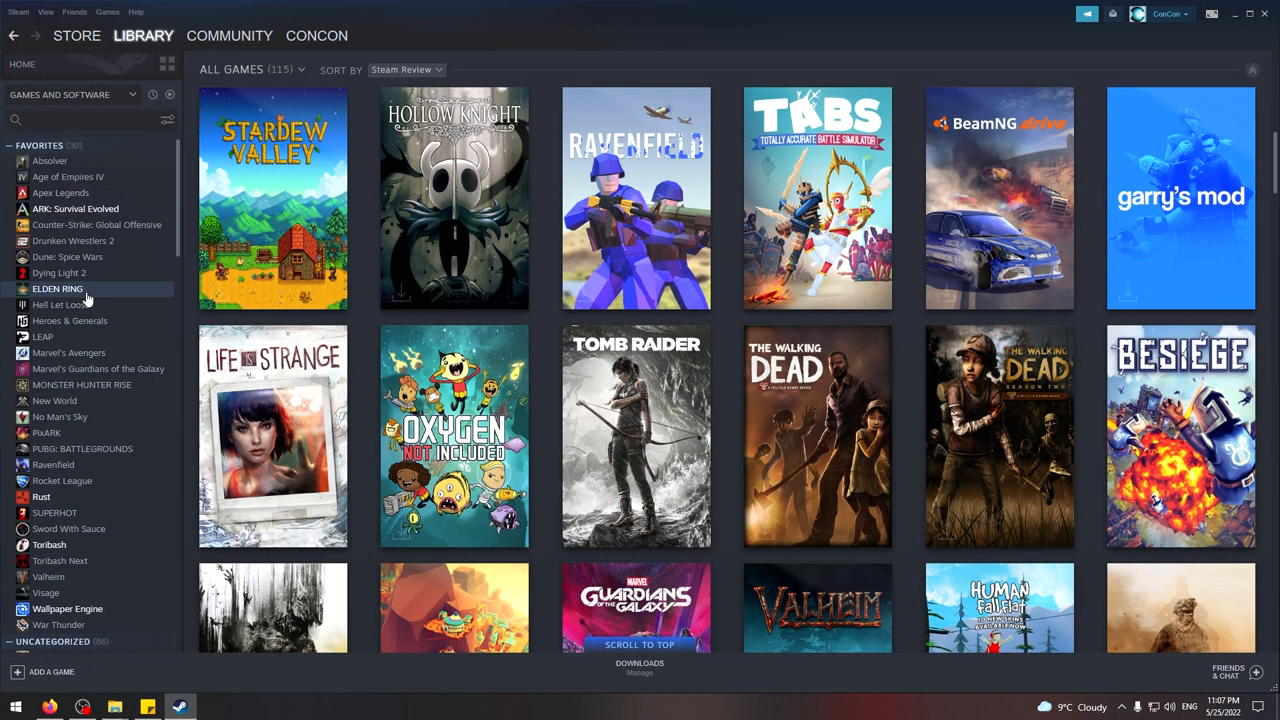
right_click(56, 288)
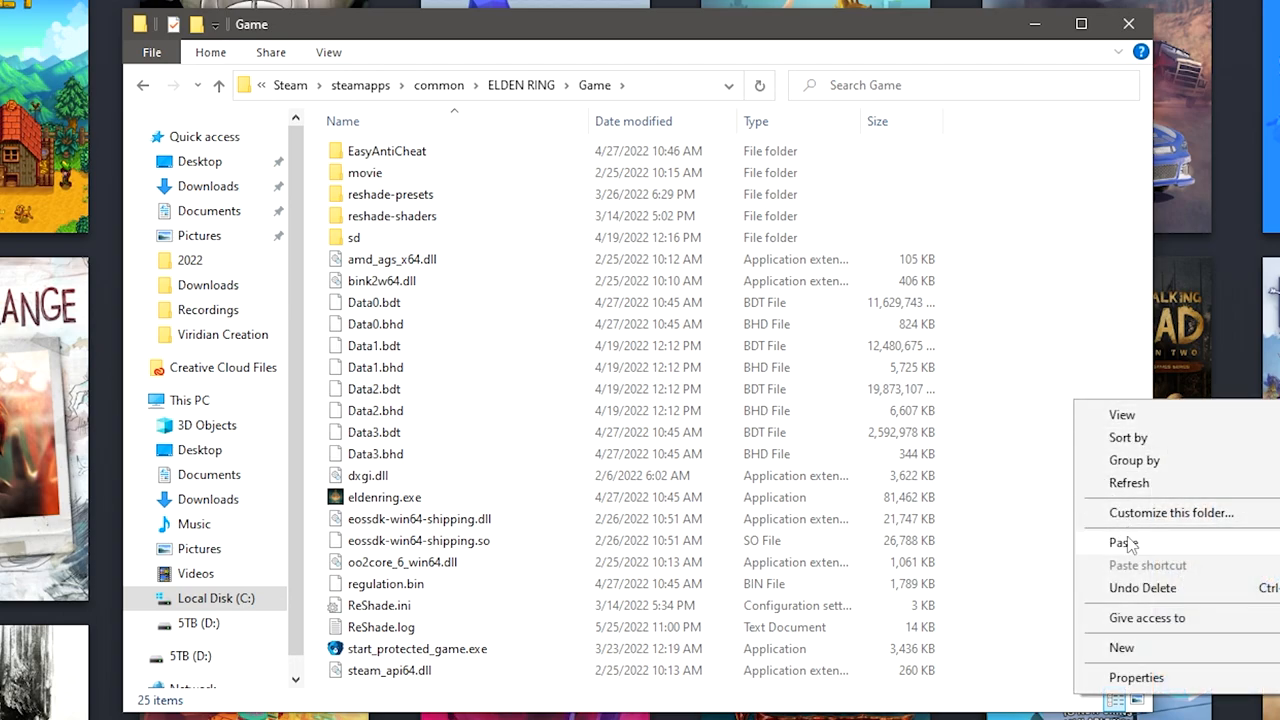
Step: Paste the toggler files into the Game folder, run toggle_anti_cheat.exe and acknowledge 'Anti-cheat disabled.'
click(1122, 542)
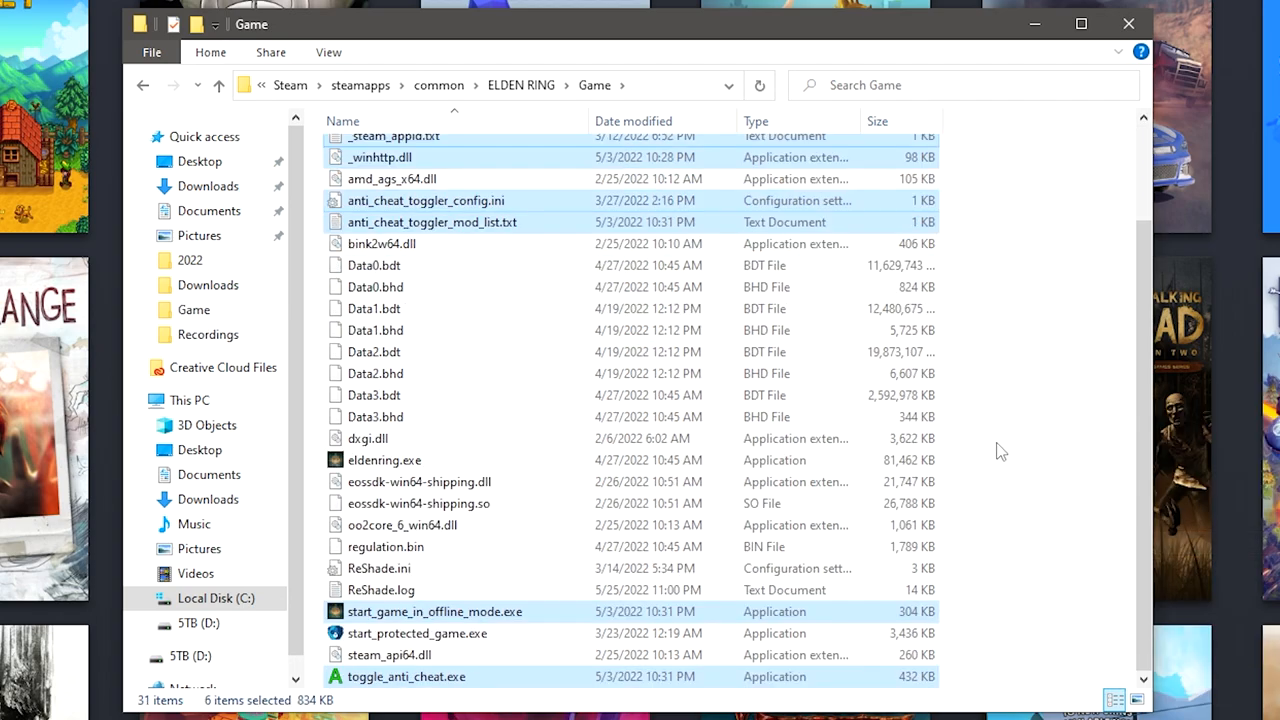
click(1030, 488)
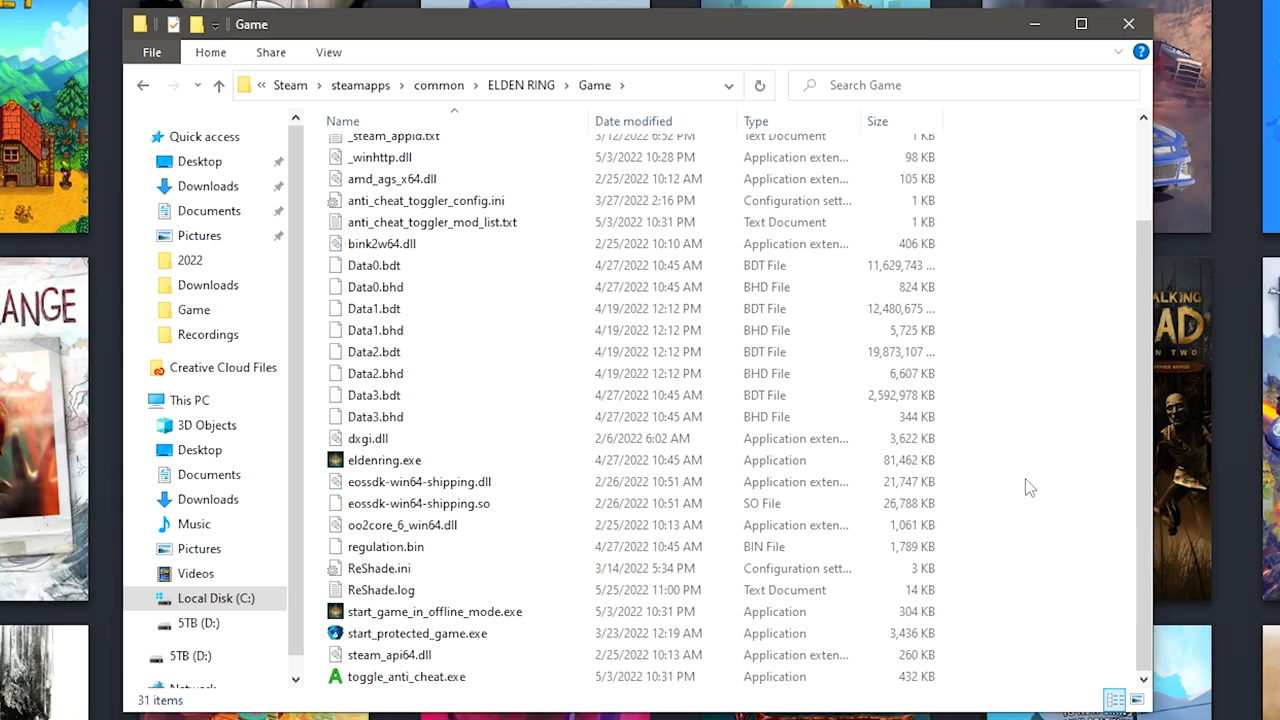
click(406, 676)
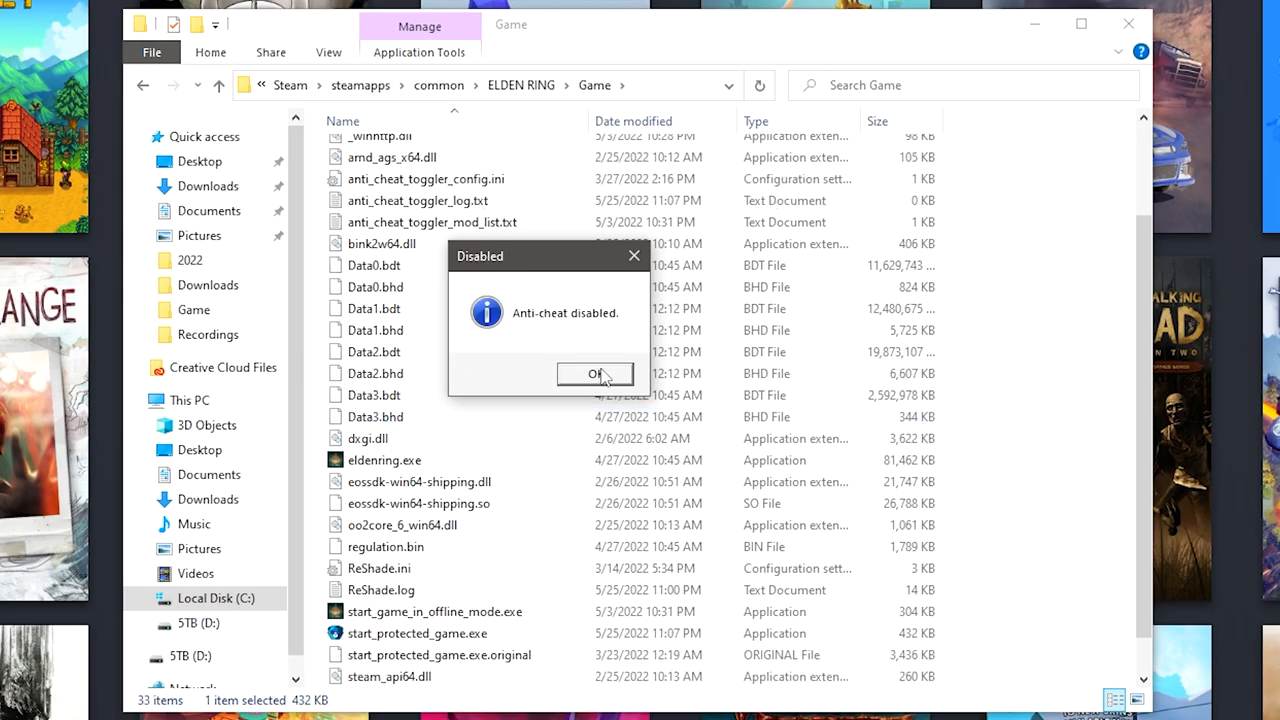
mouse_move(592, 358)
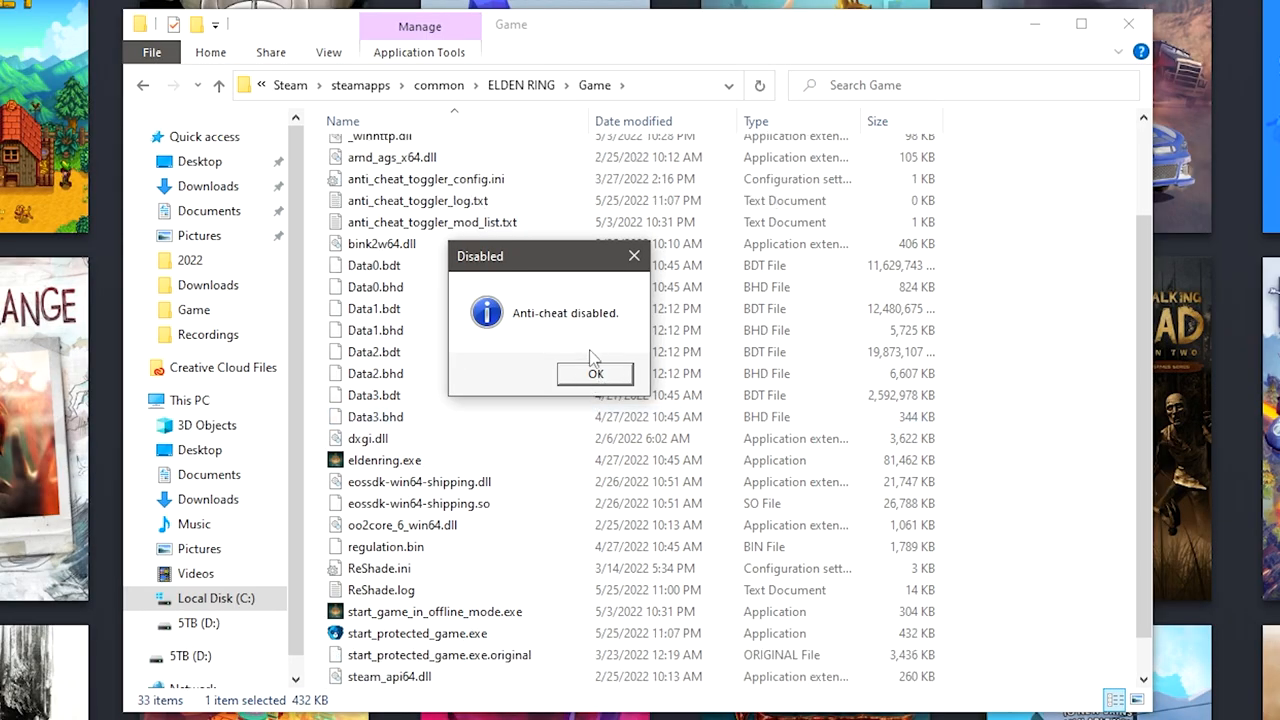
click(596, 374)
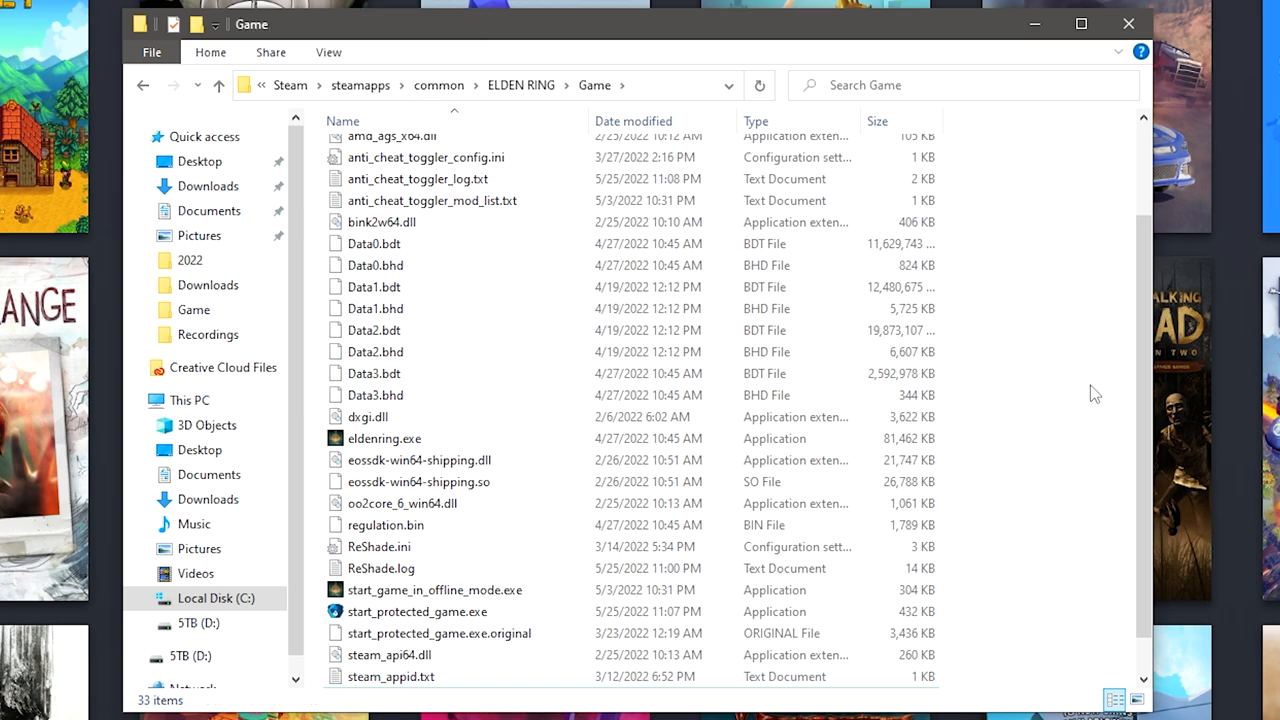
mouse_move(1068, 364)
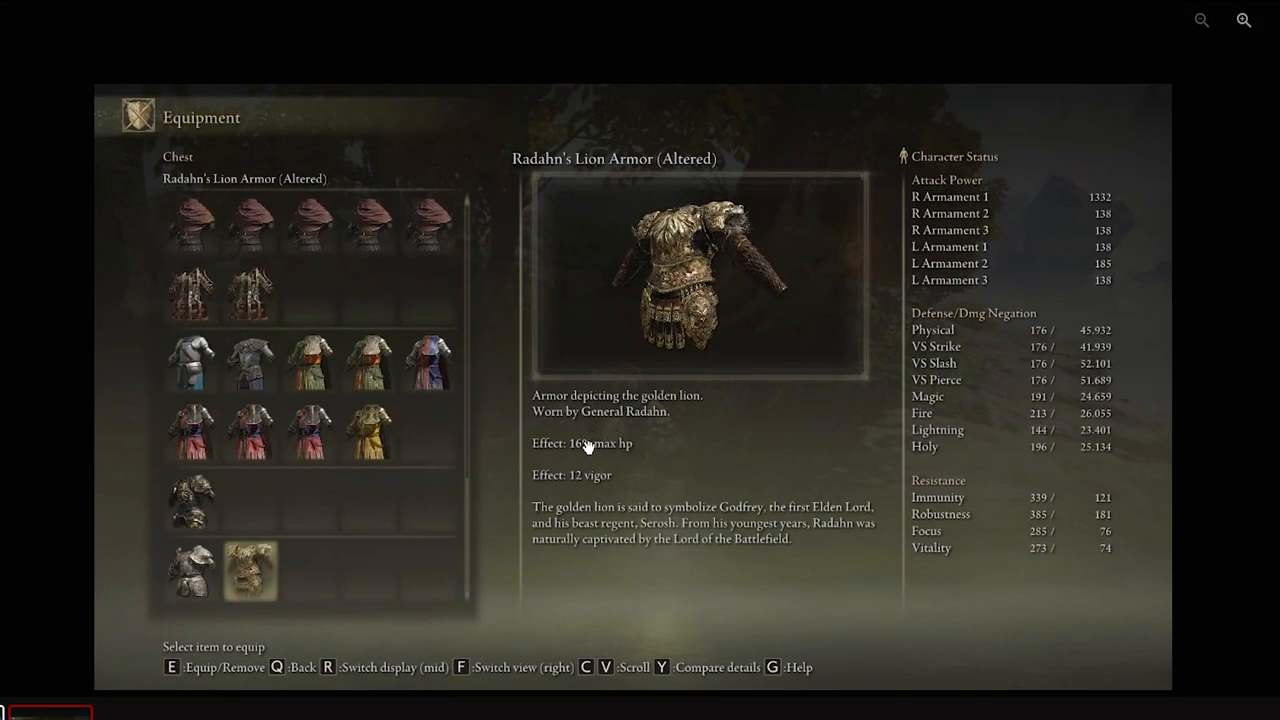
mouse_move(580, 468)
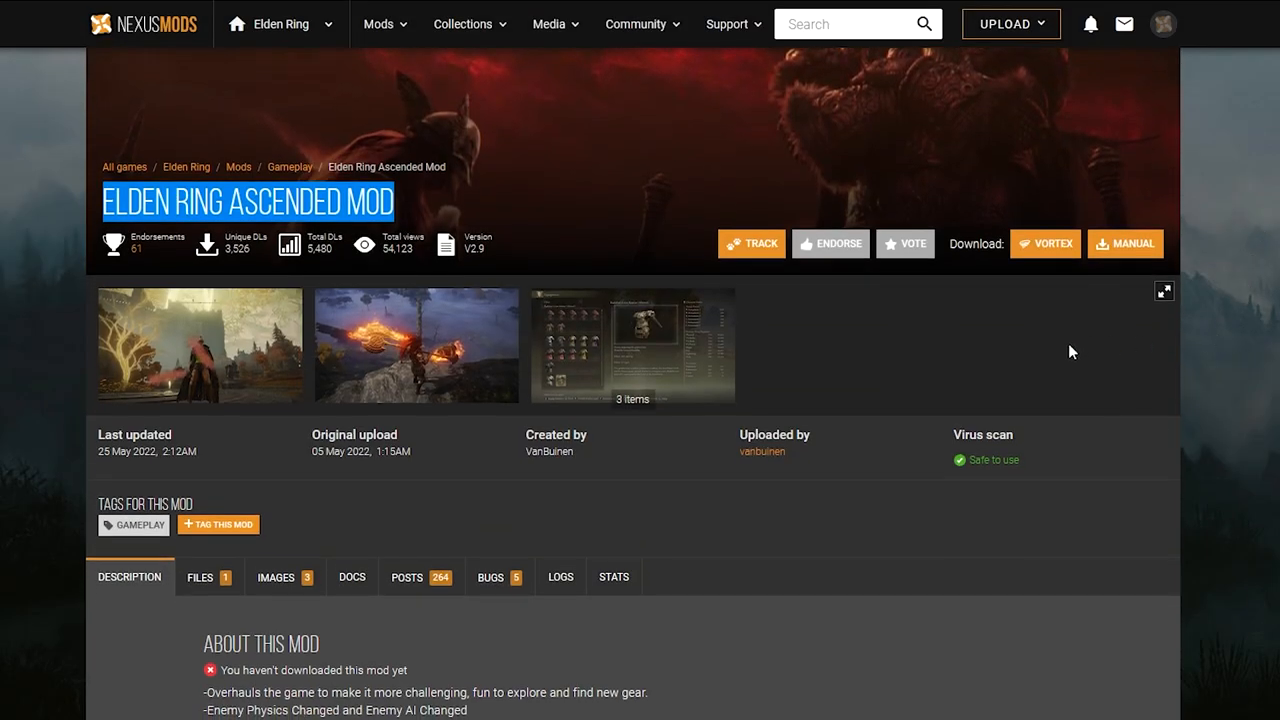
Step: Manually download the Elden Ring Ascended Mod archive from the mod's Files tab
scroll(down, 3)
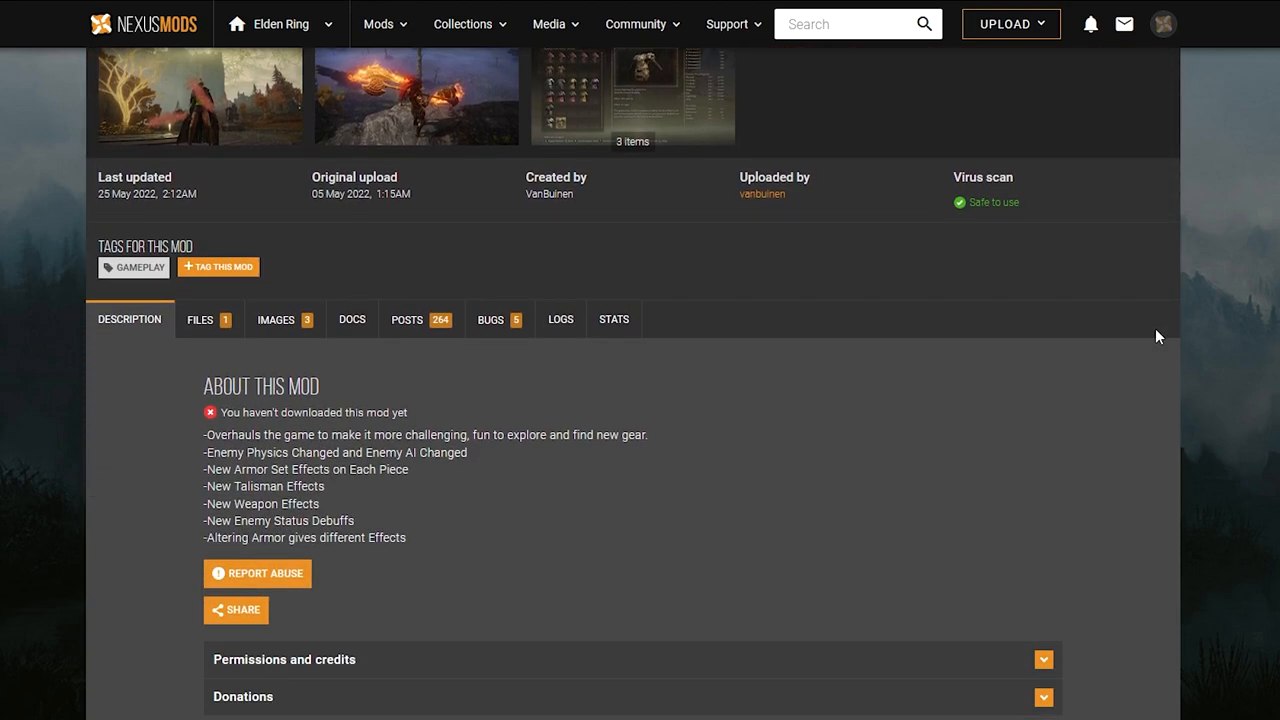
scroll(down, 3)
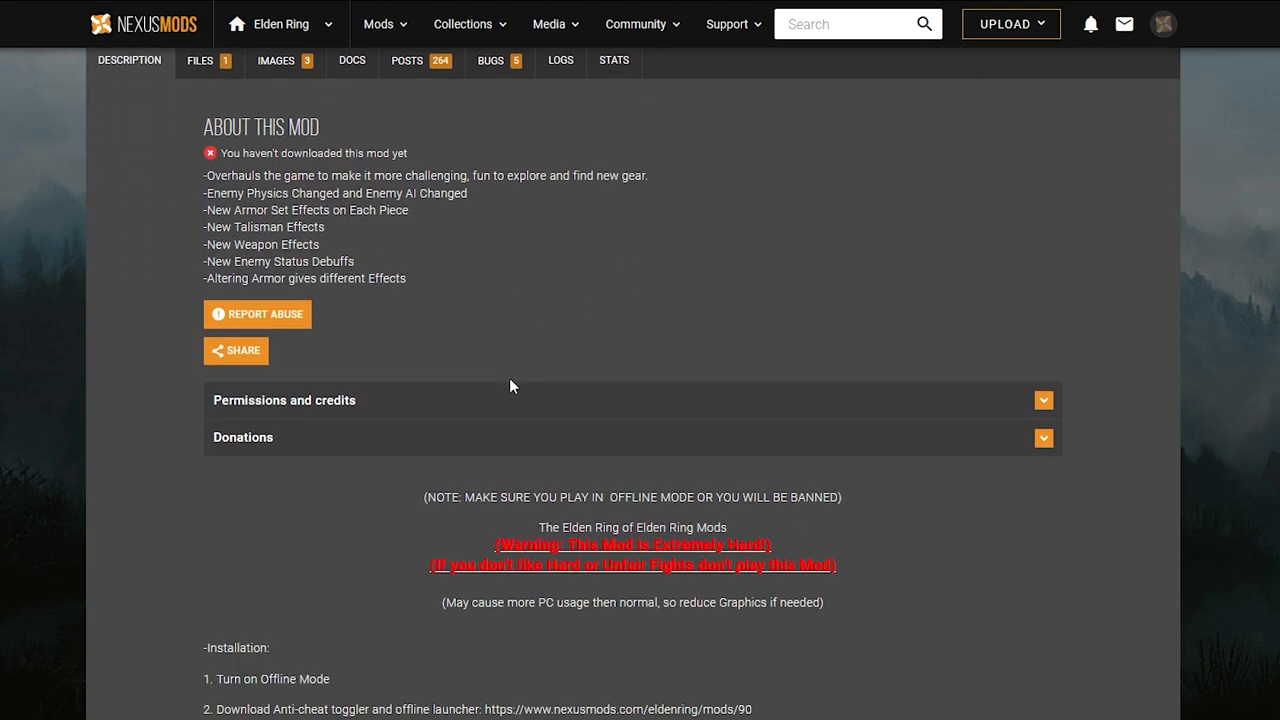
scroll(down, 3)
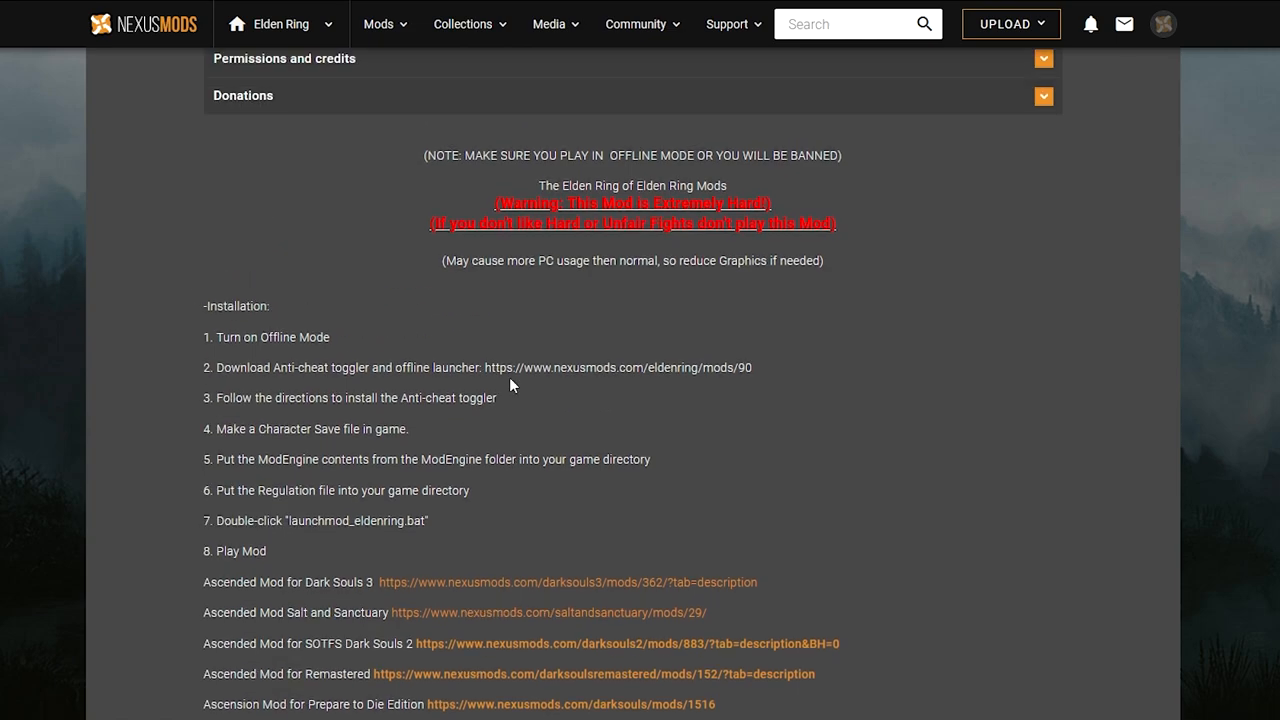
scroll(up, 3)
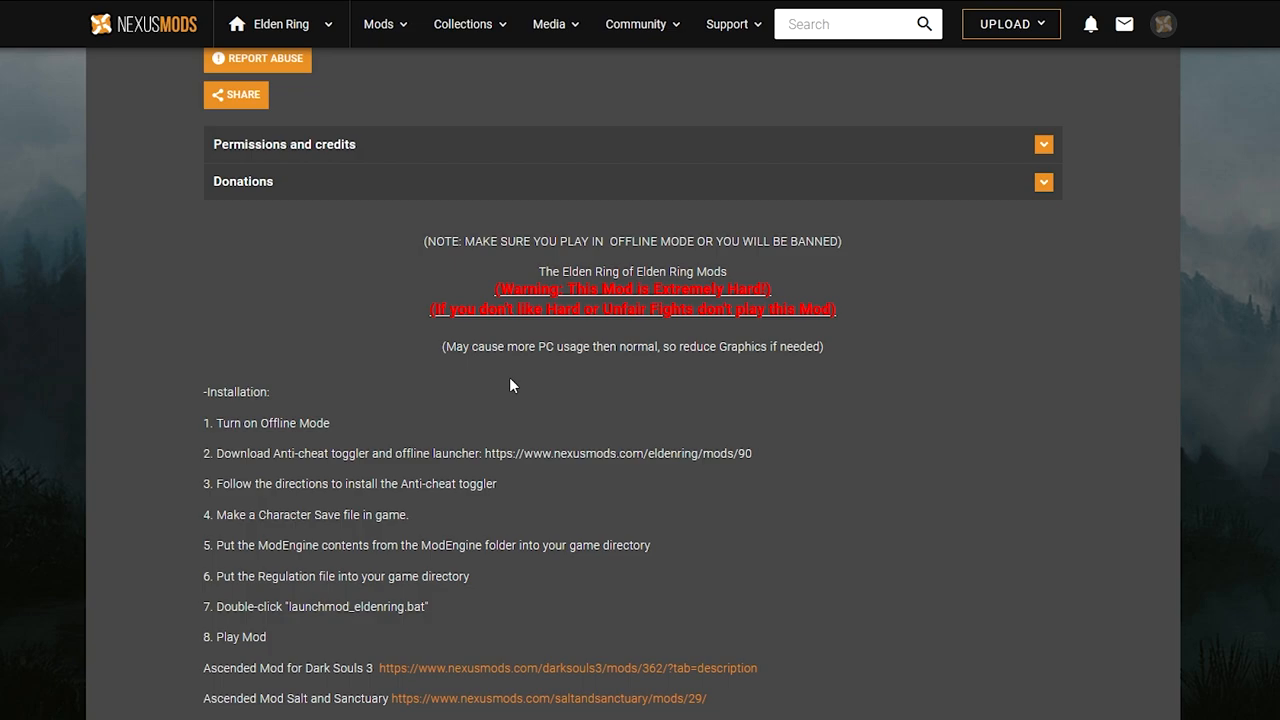
mouse_move(362, 512)
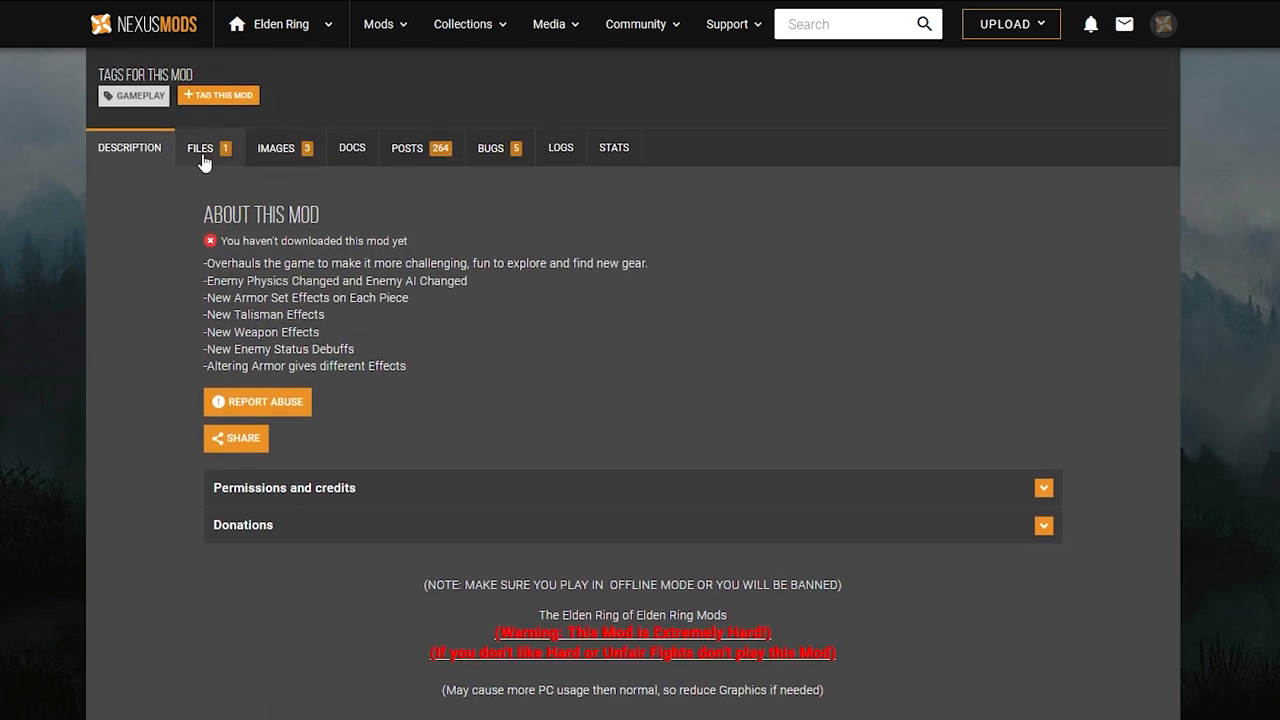
click(200, 148)
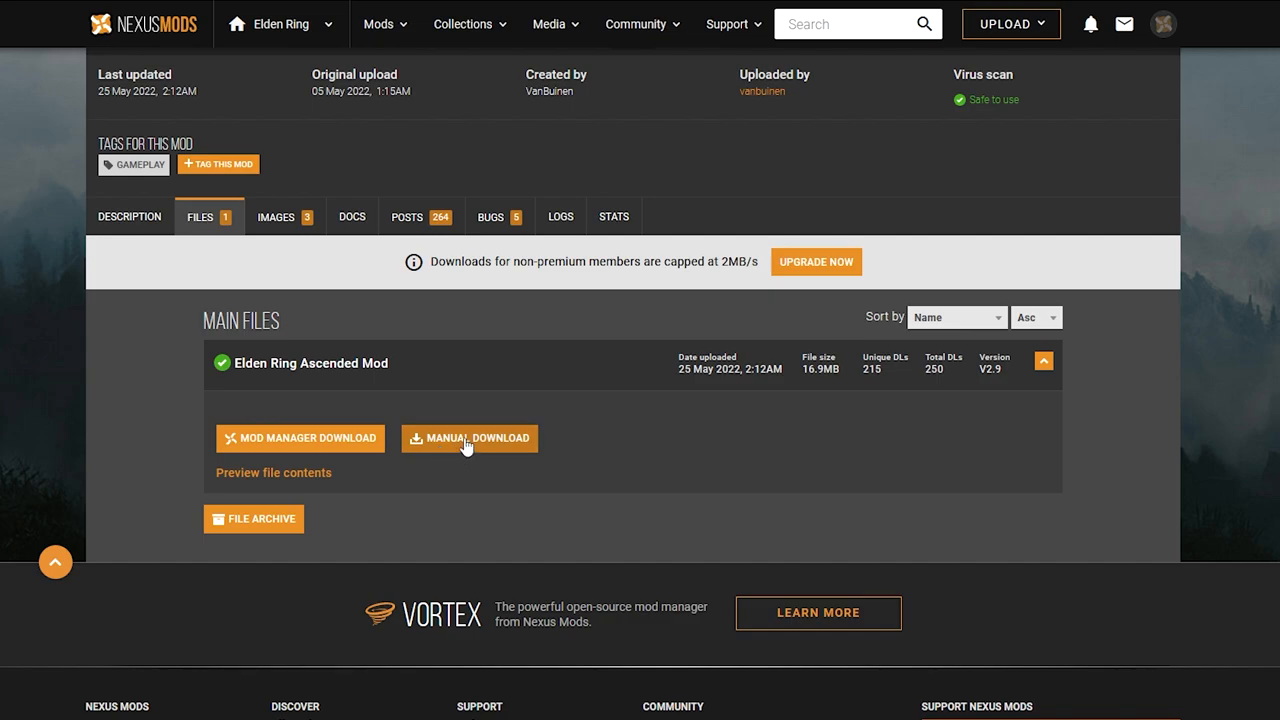
click(470, 438)
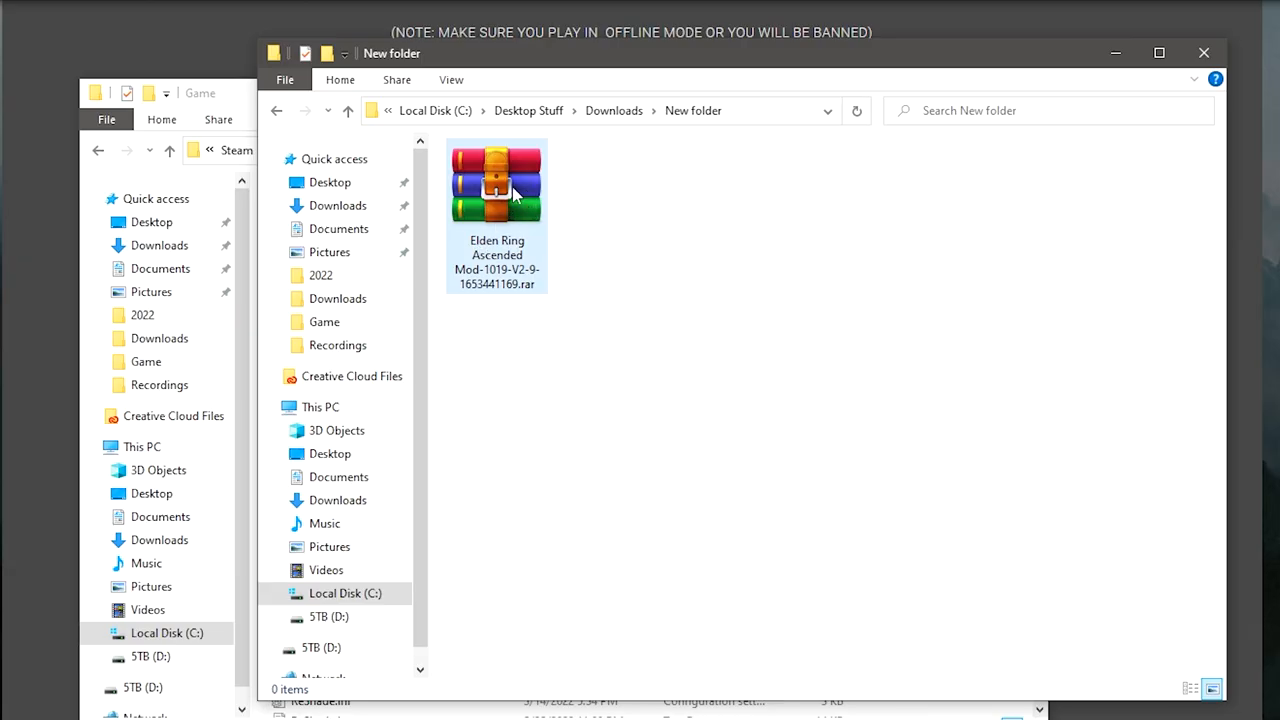
Step: Extract the downloaded .rar here into an Elden_Ascended_Mod folder
right_click(496, 190)
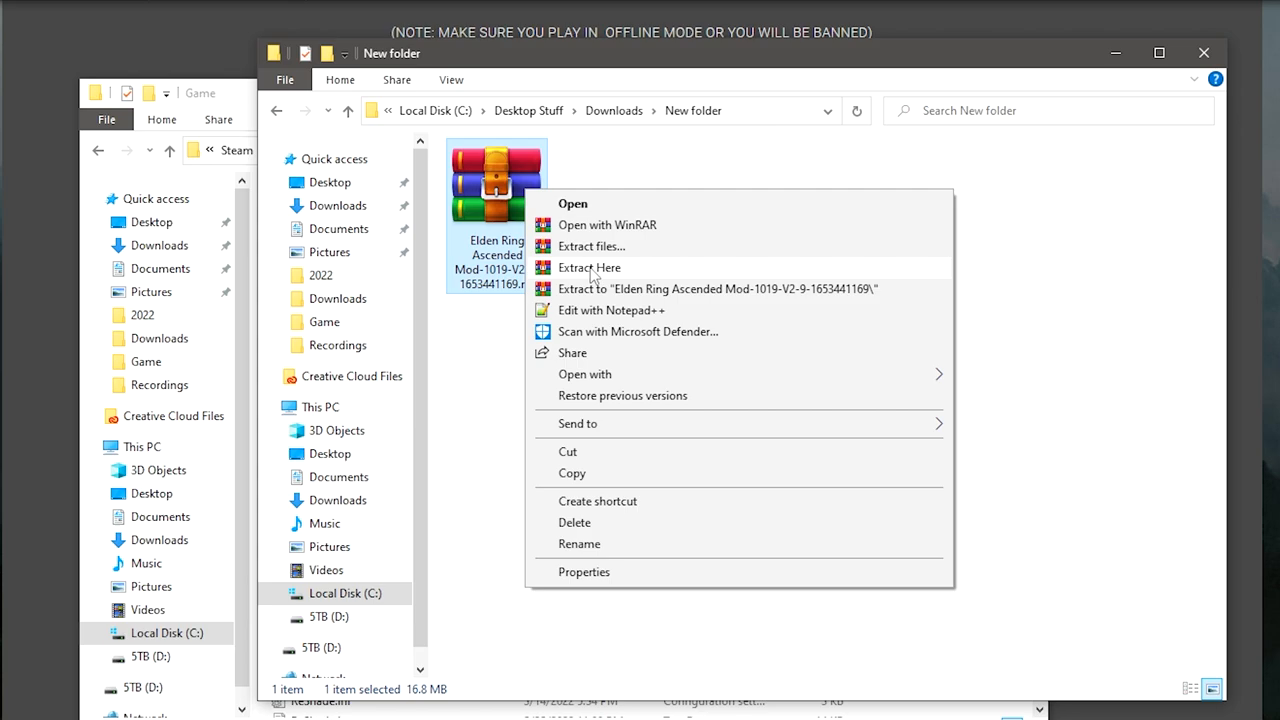
click(588, 268)
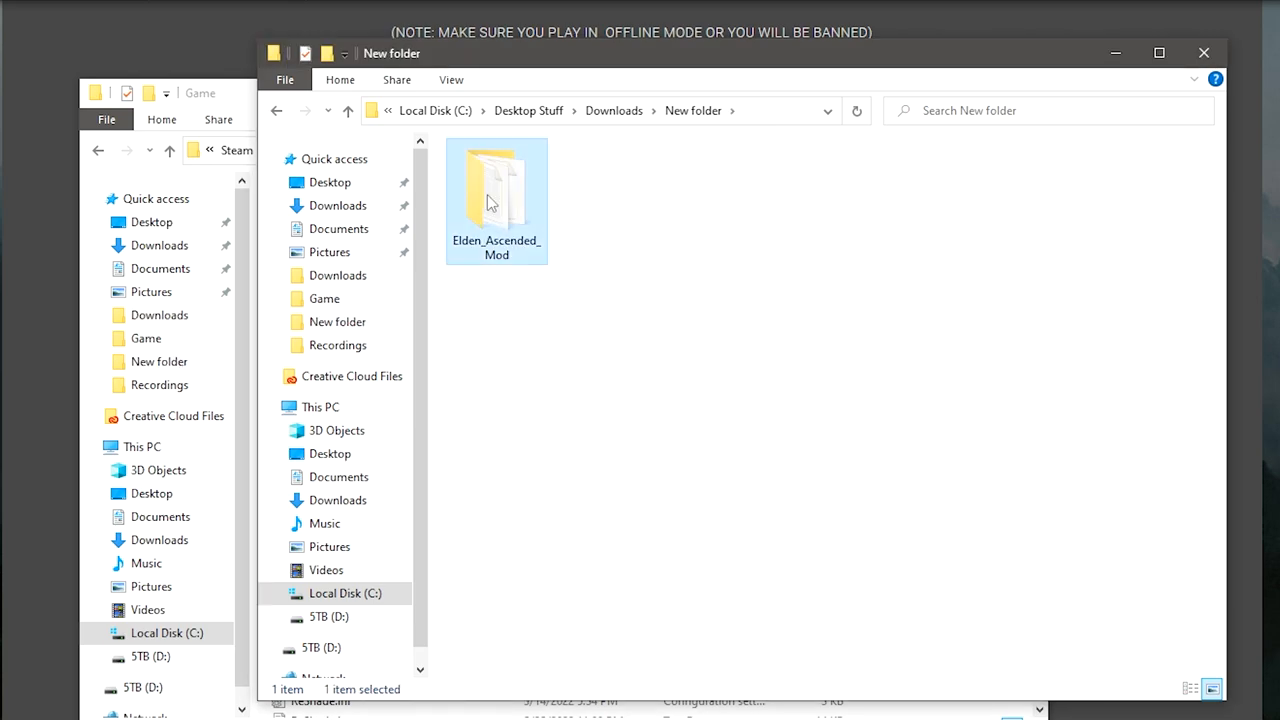
Step: Show the Elden_Ascended_Mod contents: ModEngine, Mod_Install.txt and regulation.bin
double_click(496, 190)
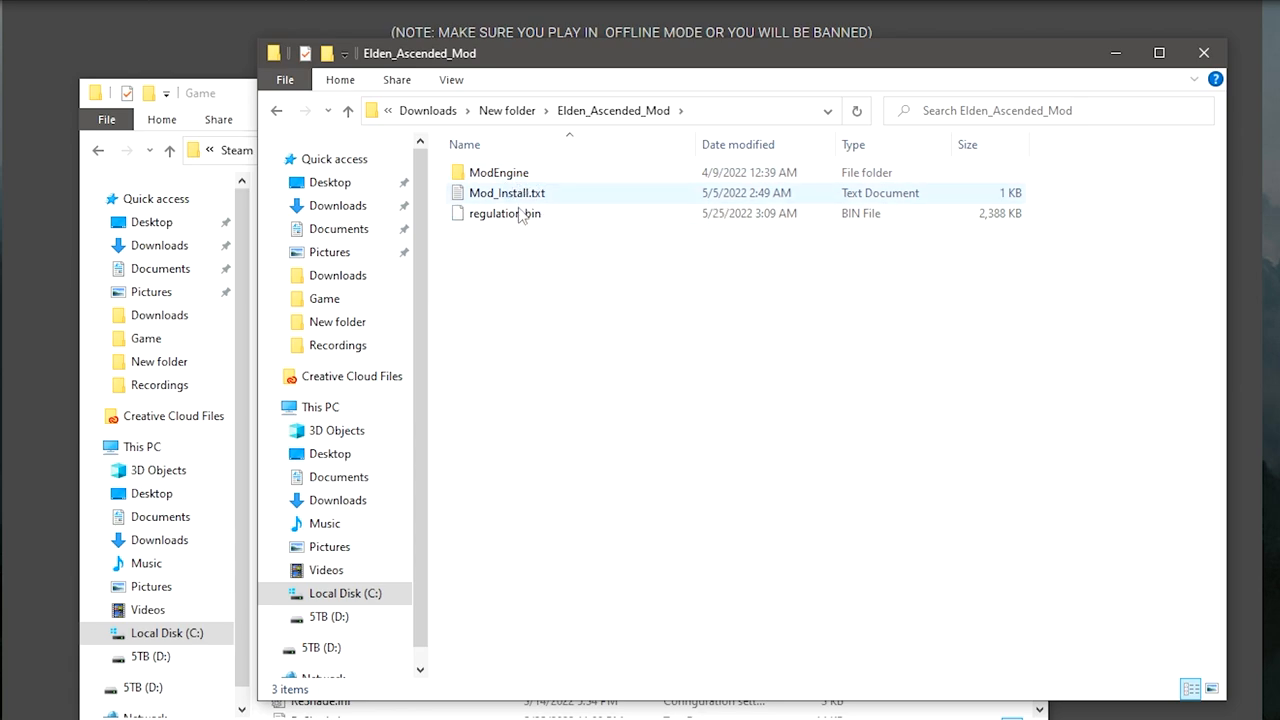
mouse_move(500, 172)
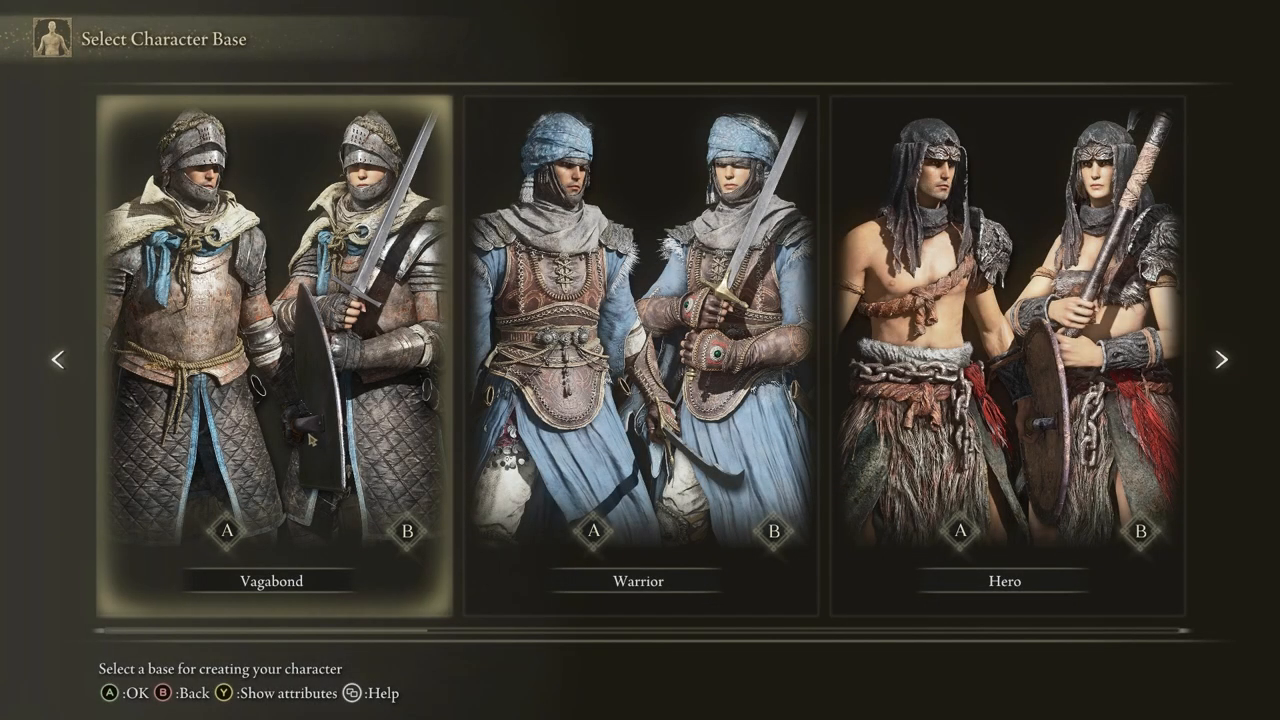
Step: Create a Hero character with body Type A named HARDAF and finish
click(1218, 360)
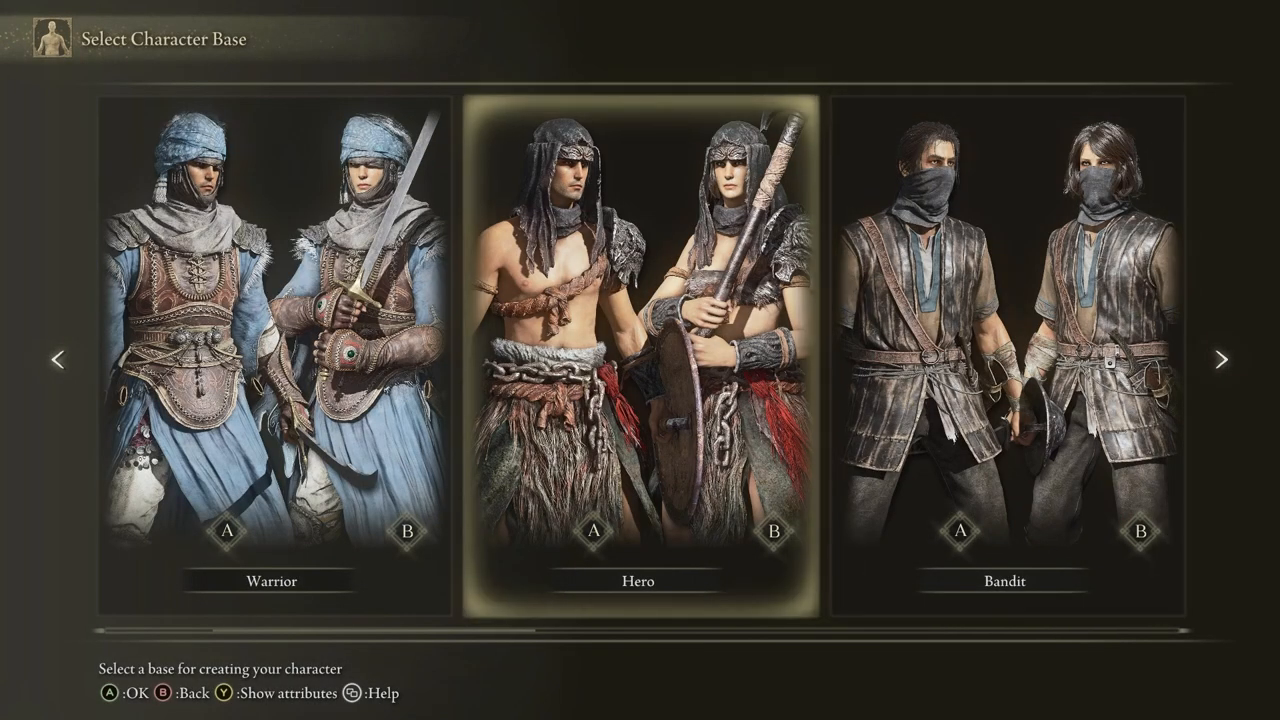
click(636, 340)
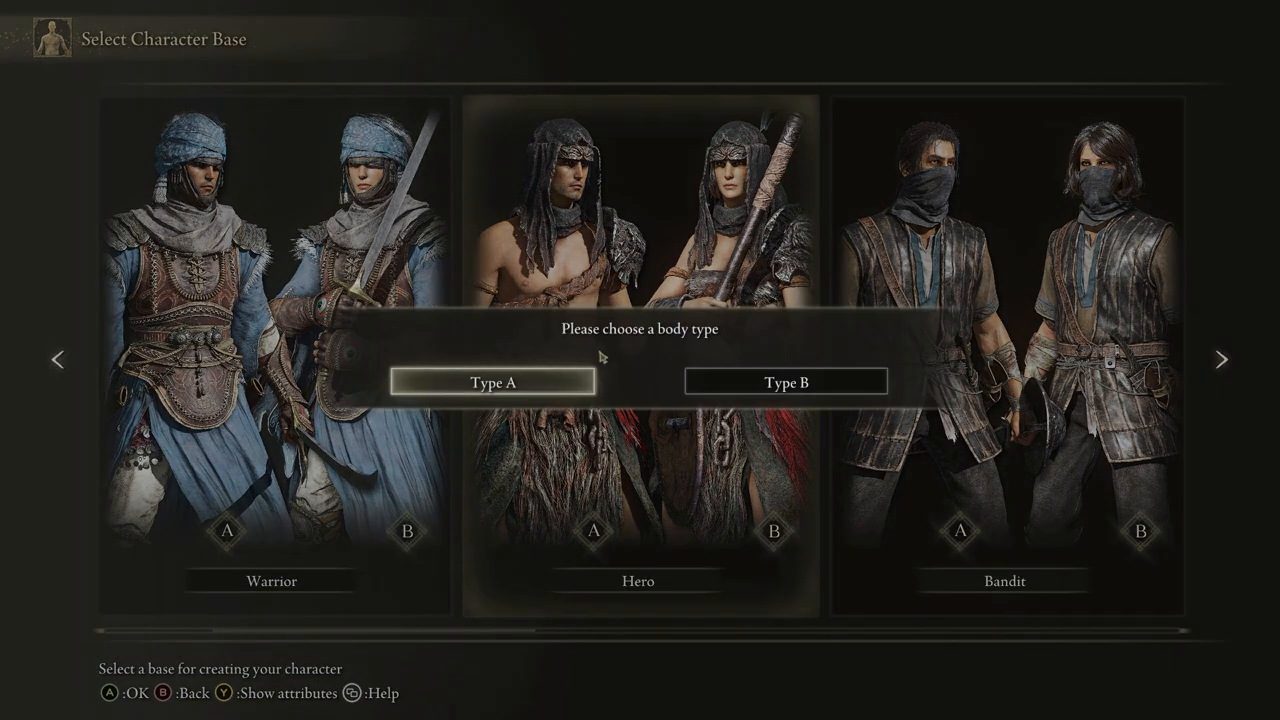
click(492, 380)
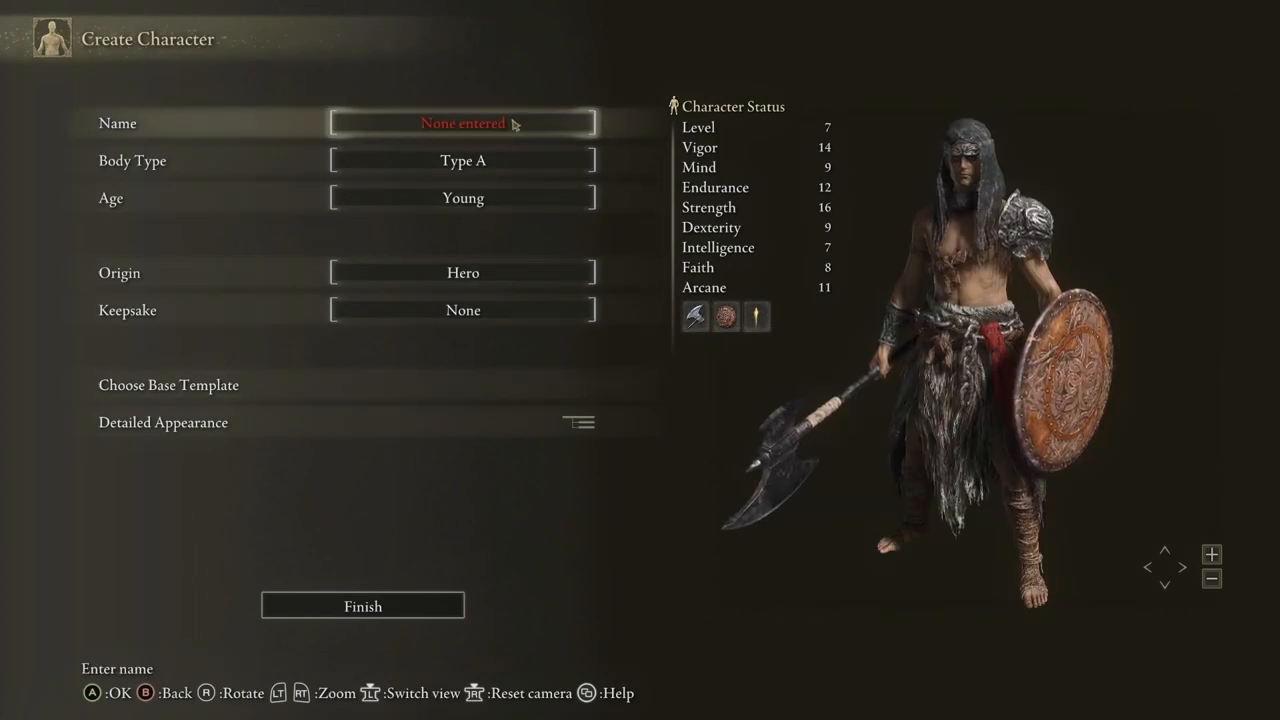
text(HAR)
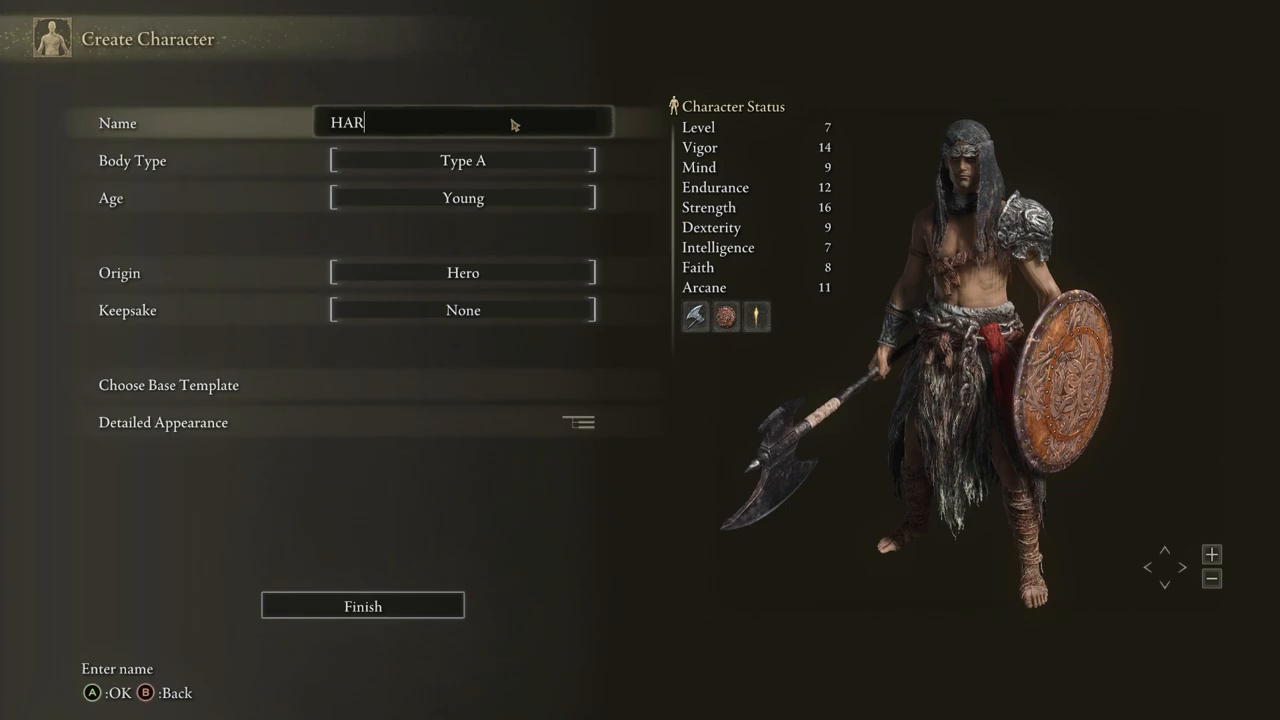
text(DAF)
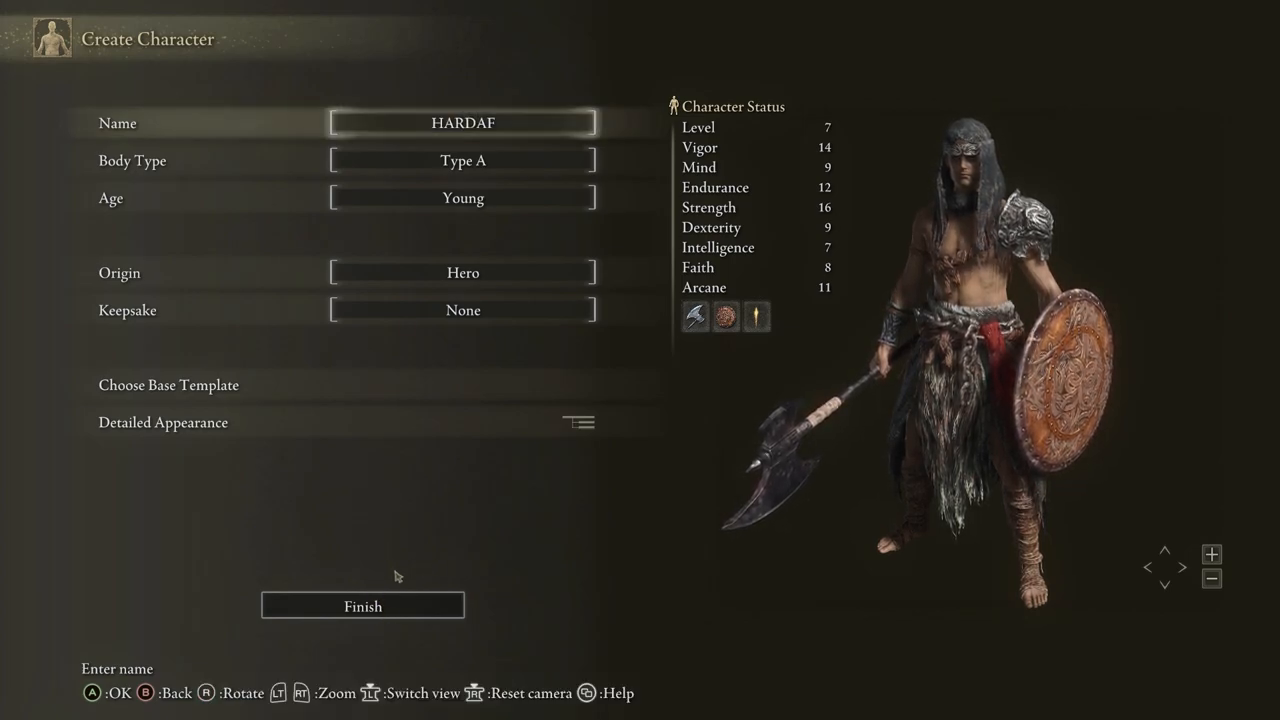
click(362, 604)
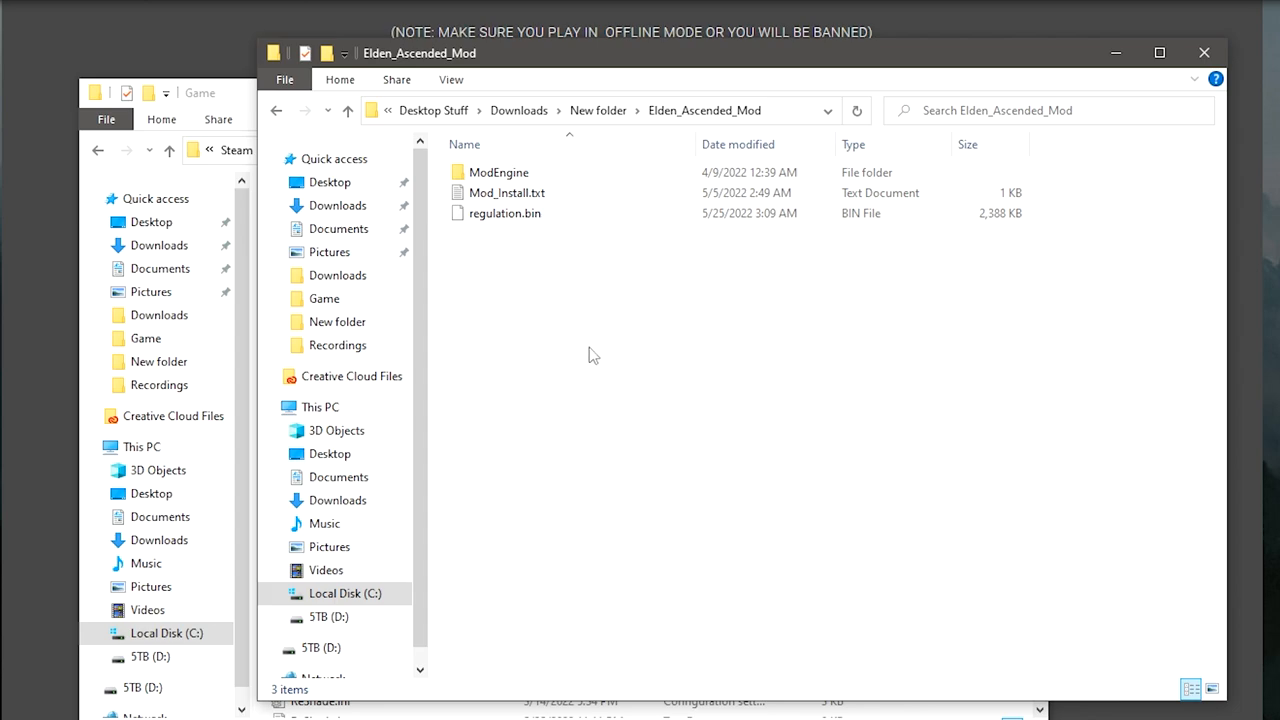
Step: Select all of the ModEngine folder's contents and copy them
click(498, 172)
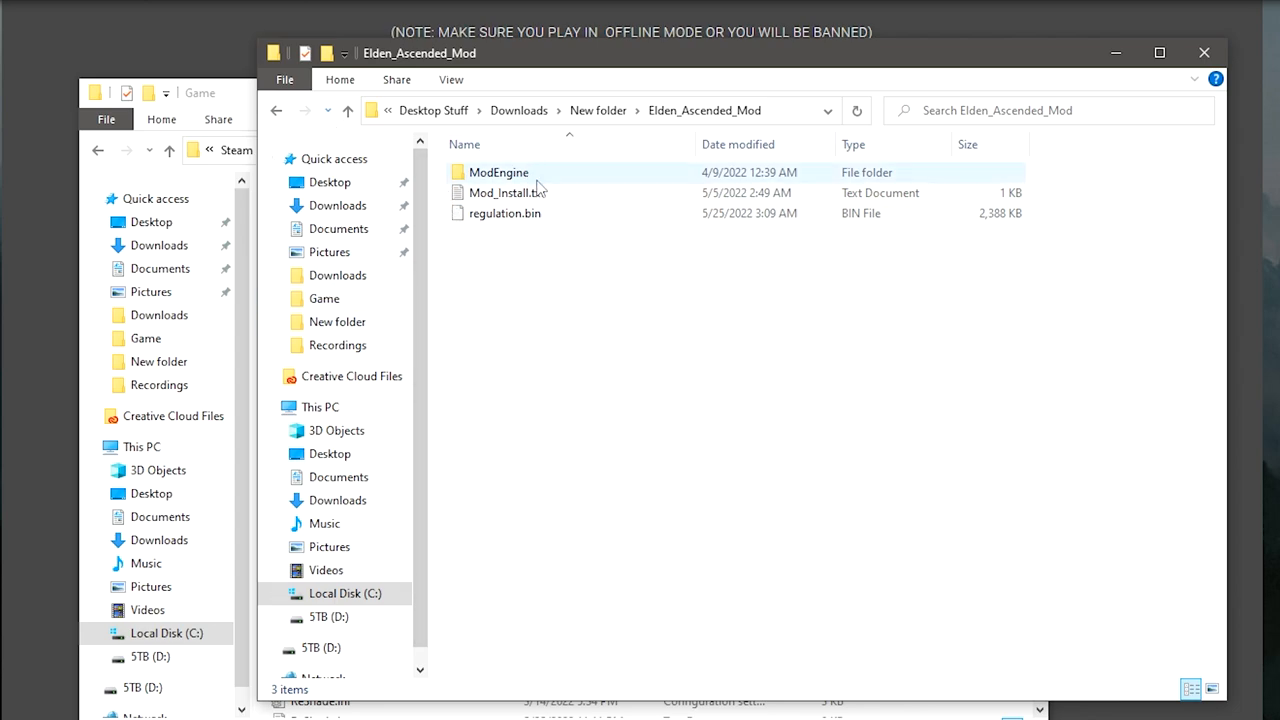
click(500, 172)
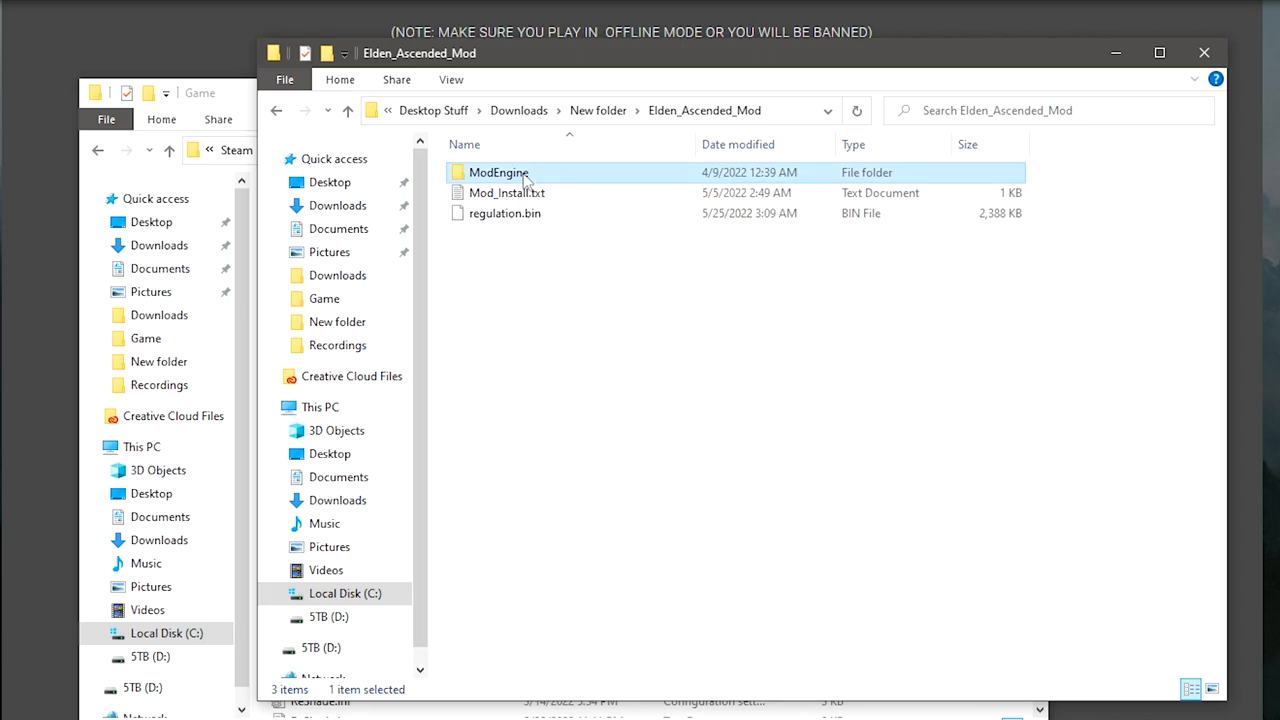
double_click(498, 172)
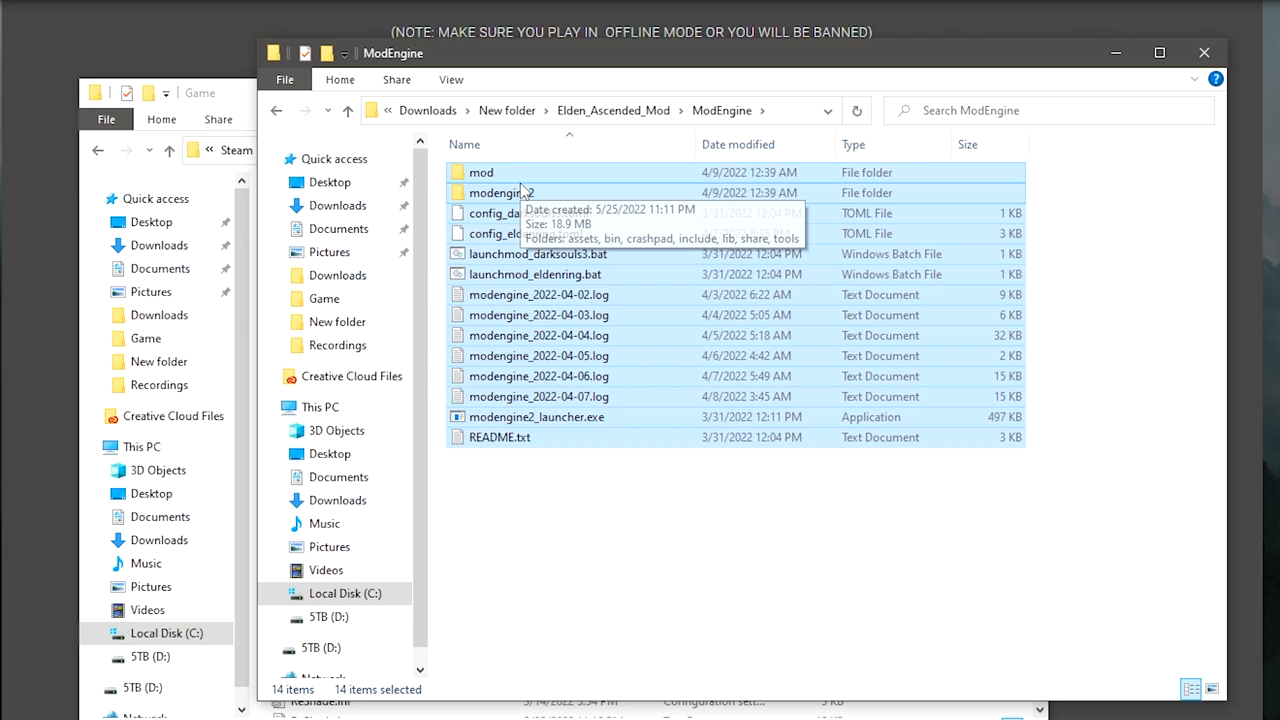
mouse_move(544, 204)
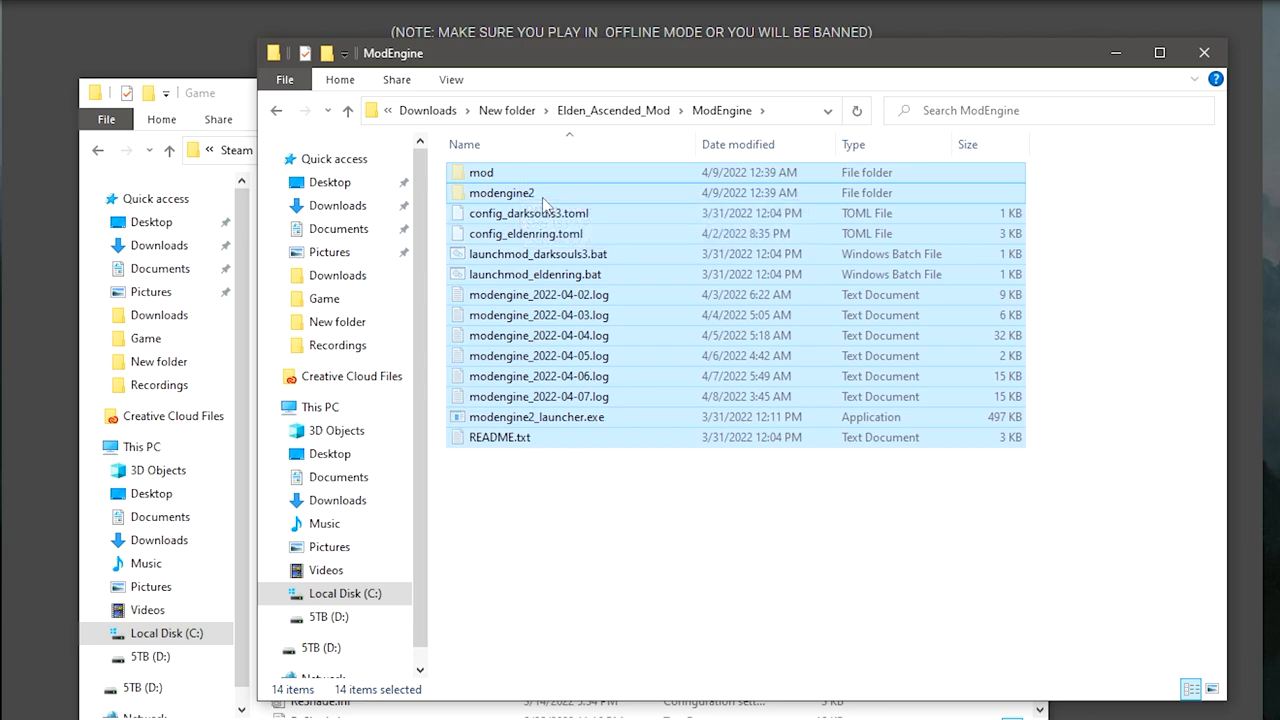
right_click(544, 204)
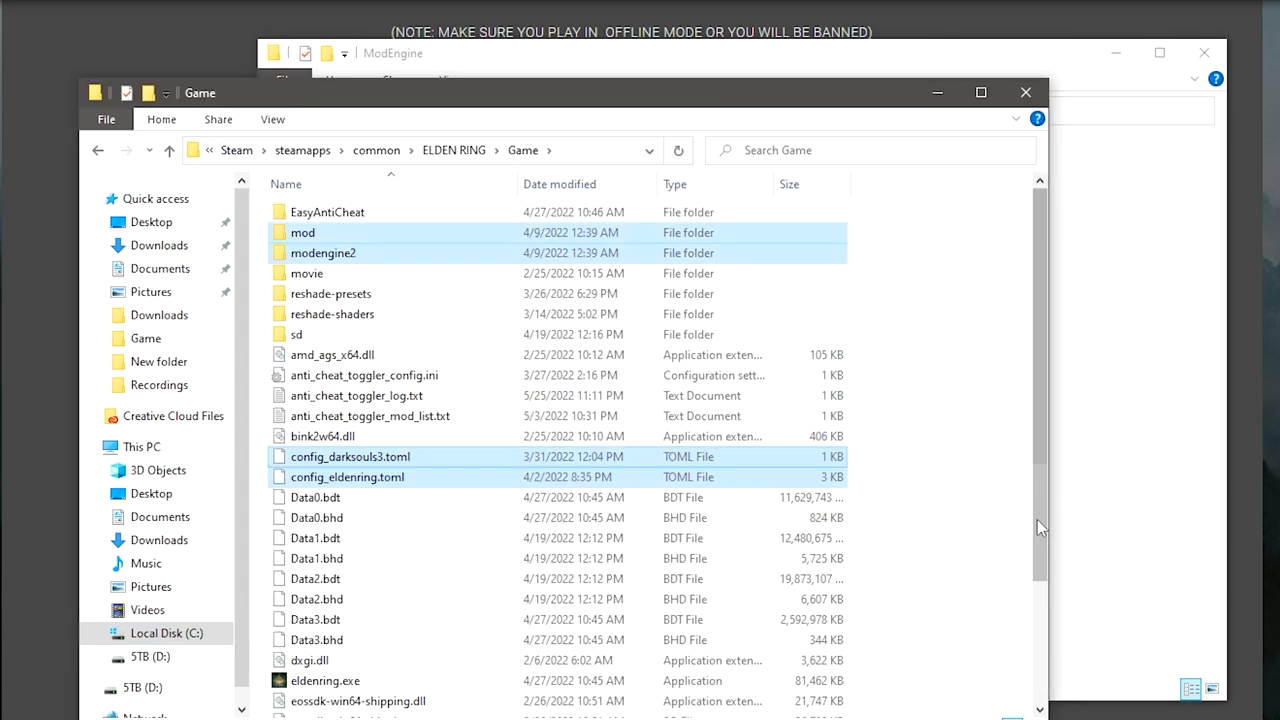
Step: Paste the ModEngine files into the ELDEN RING Game folder and review the result
scroll(down, 3)
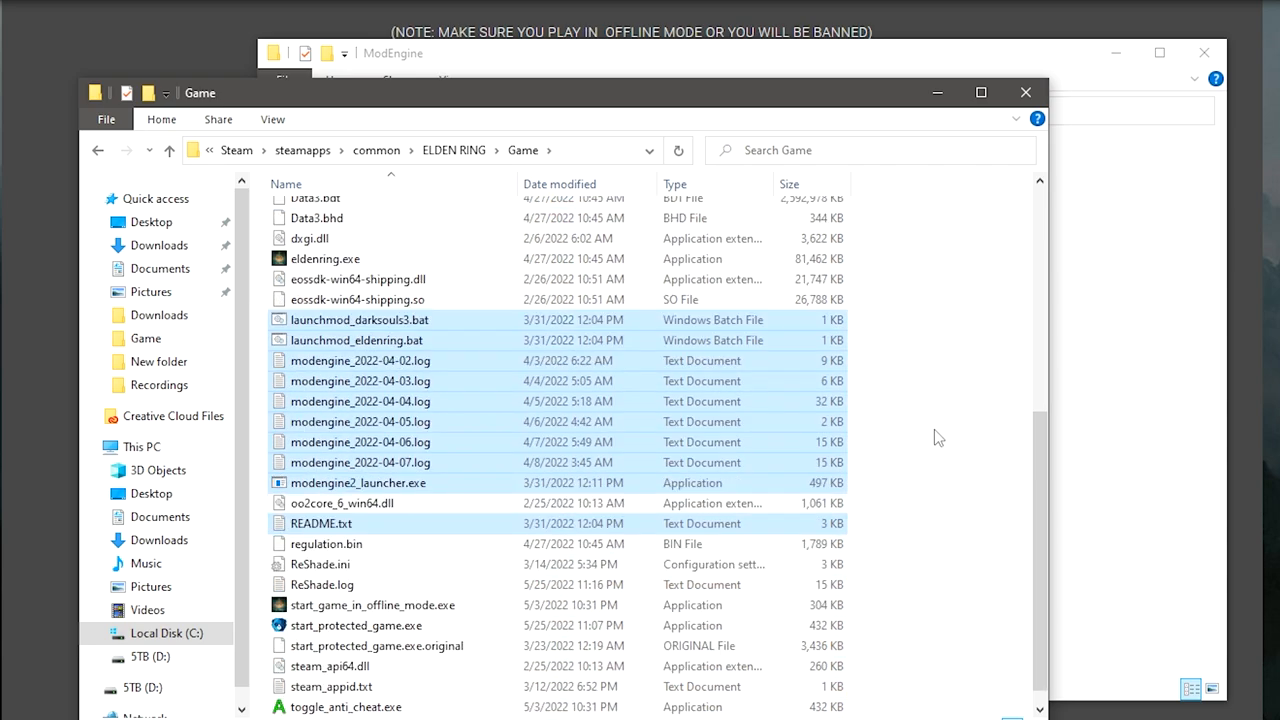
mouse_move(936, 416)
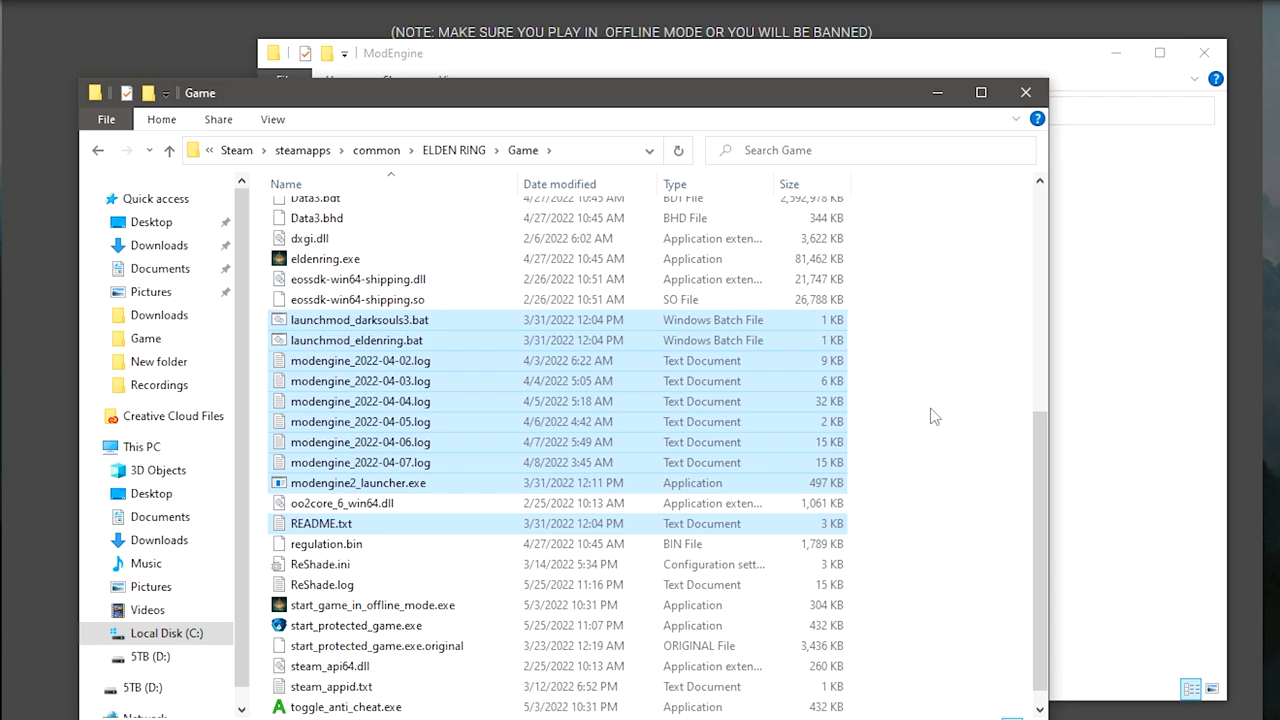
mouse_move(930, 412)
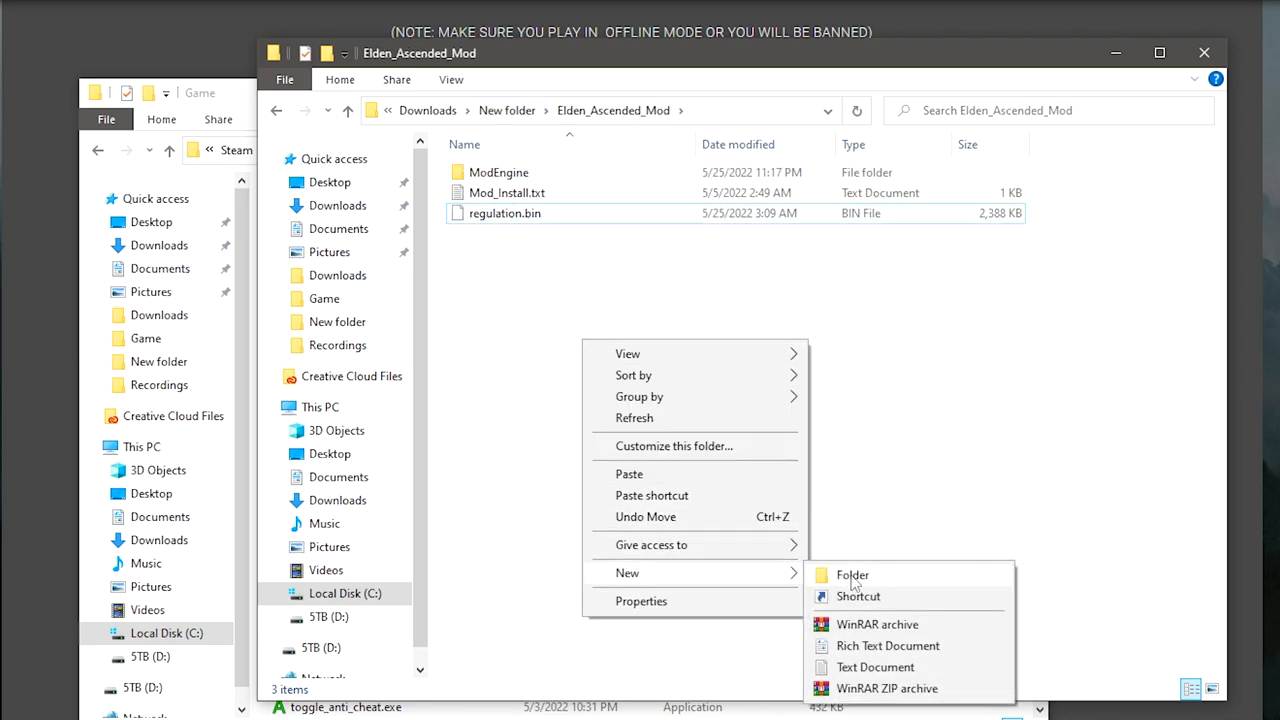
Step: Create a BACKUP folder in Elden_Ascended_Mod and copy the mod's regulation.bin to the clipboard
click(852, 574)
text(BACKUP)
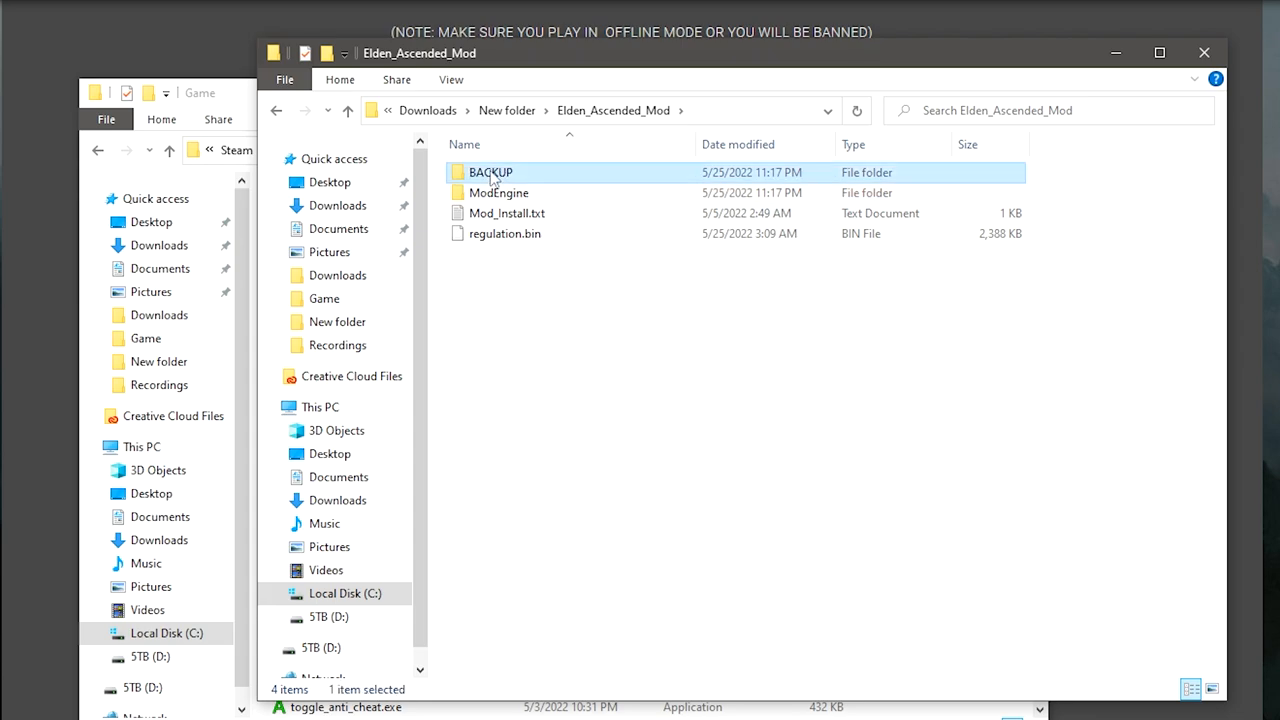
double_click(490, 172)
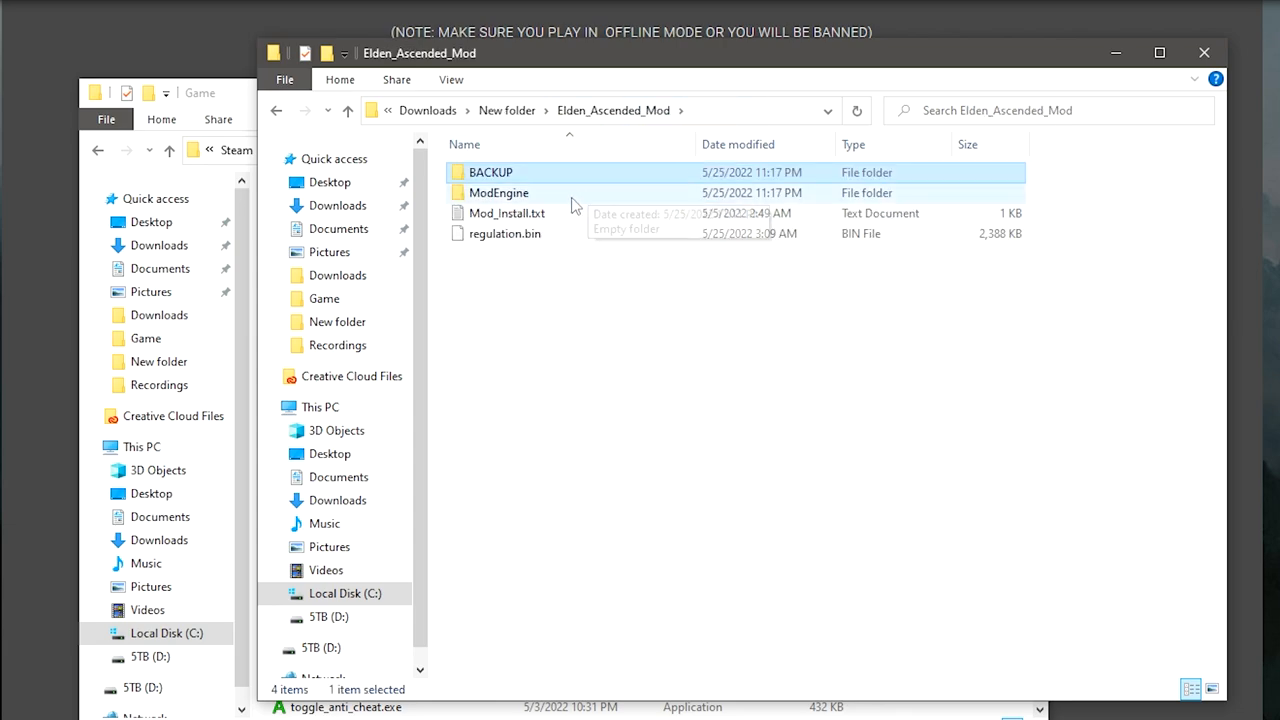
right_click(504, 232)
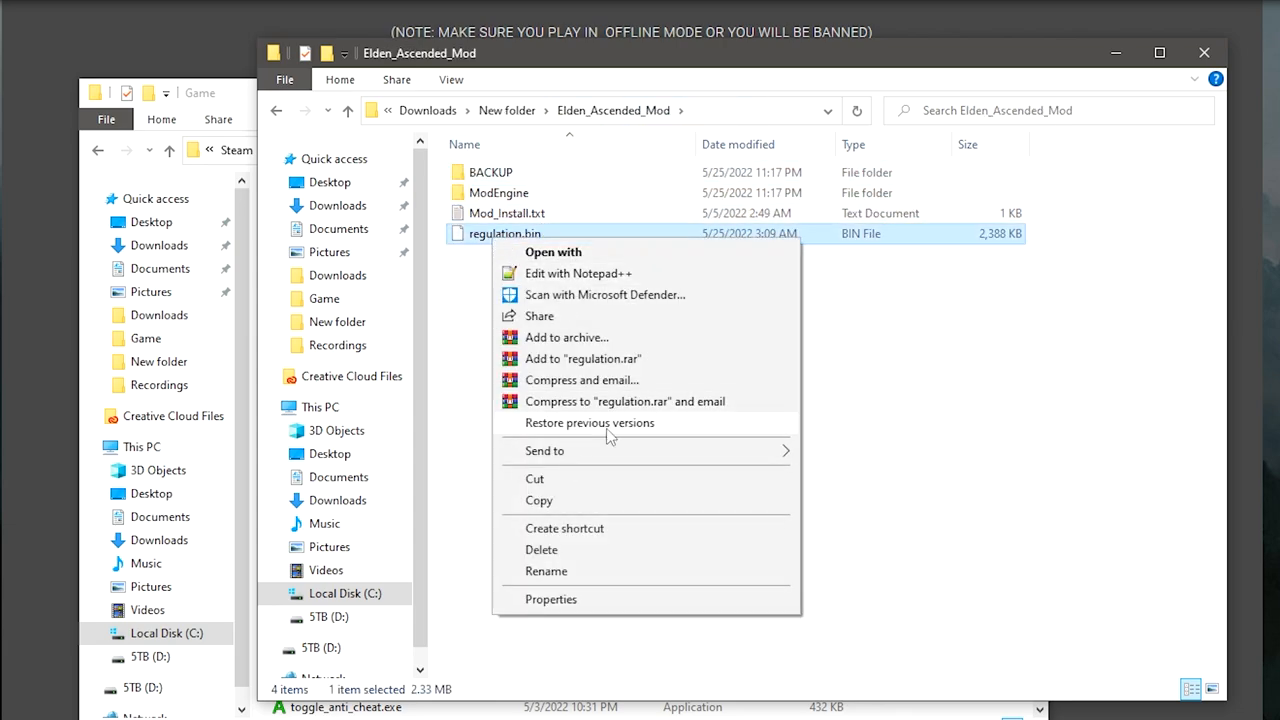
click(250, 222)
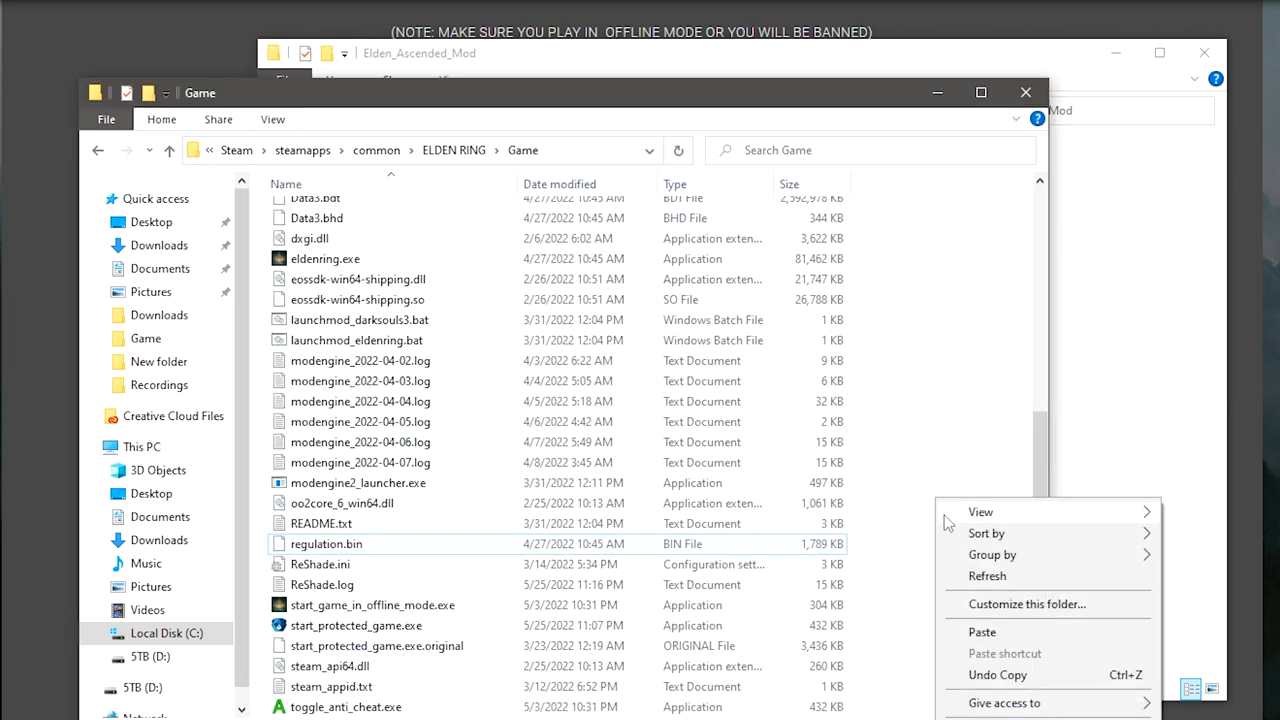
Step: Paste the mod's regulation.bin into the ELDEN RING Game folder
click(982, 632)
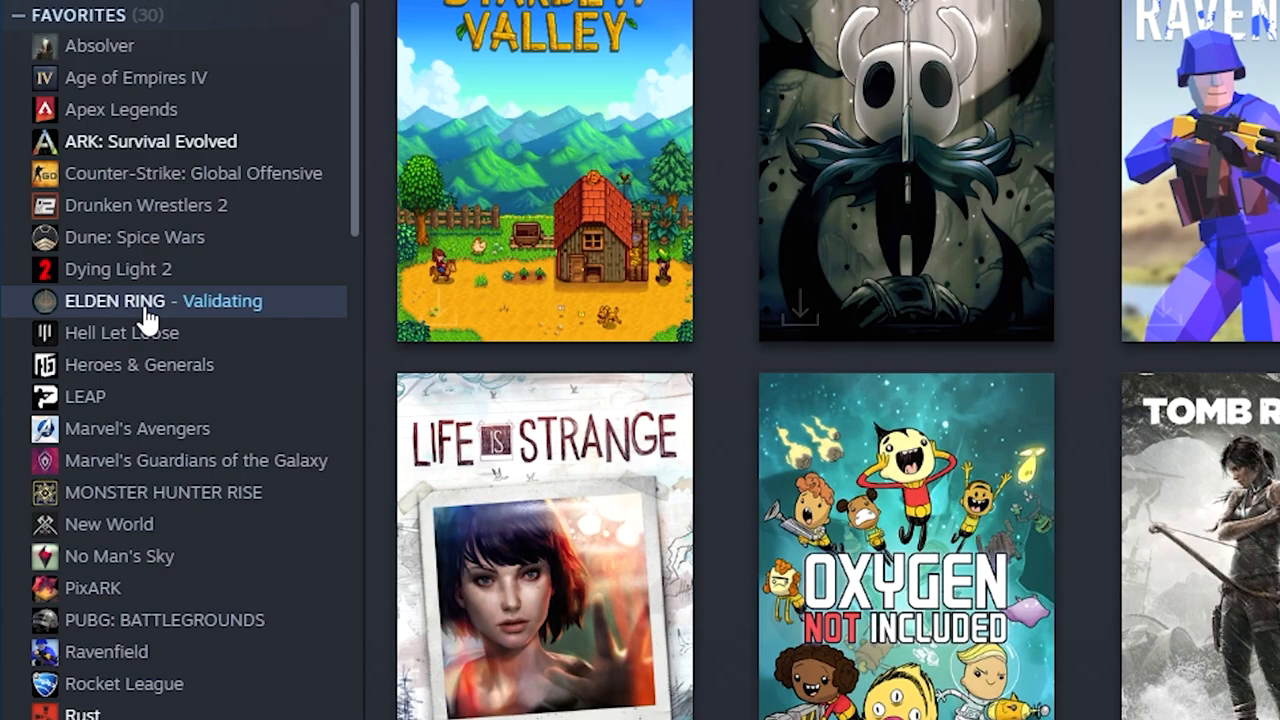
Step: Check ELDEN RING's file verification progress in its Steam properties, then return to the library
right_click(116, 300)
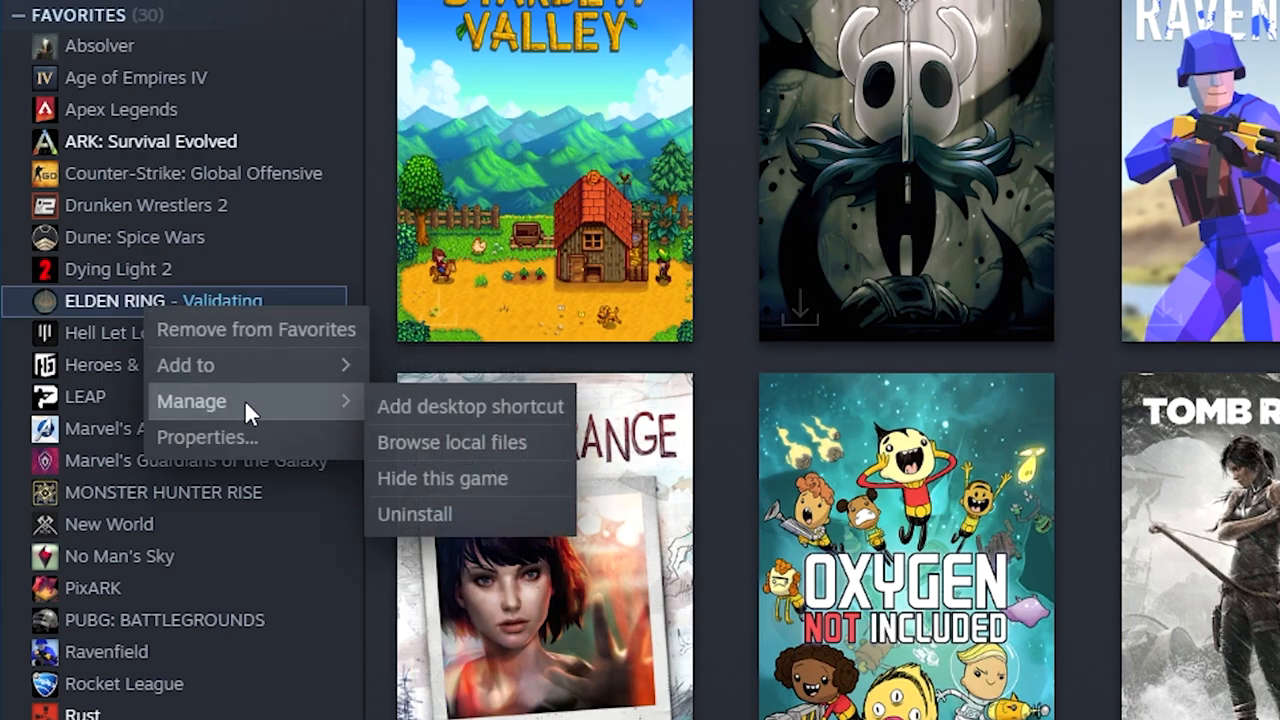
click(206, 436)
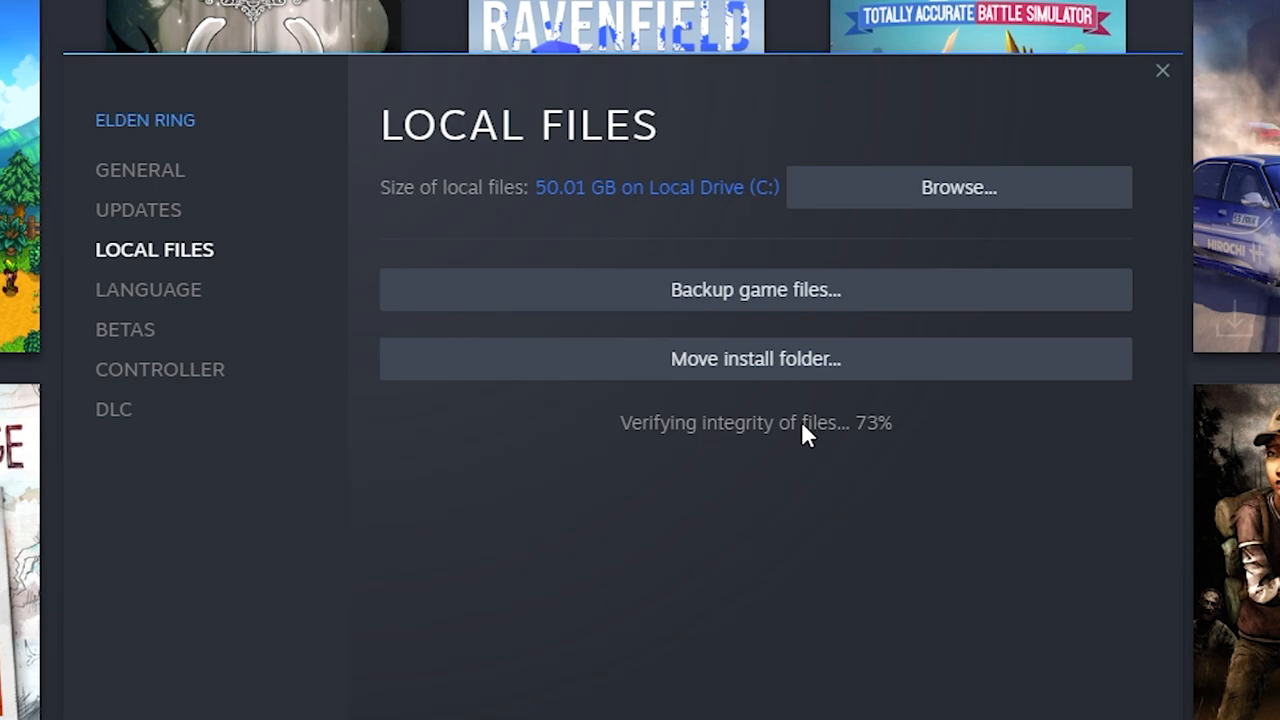
click(1162, 70)
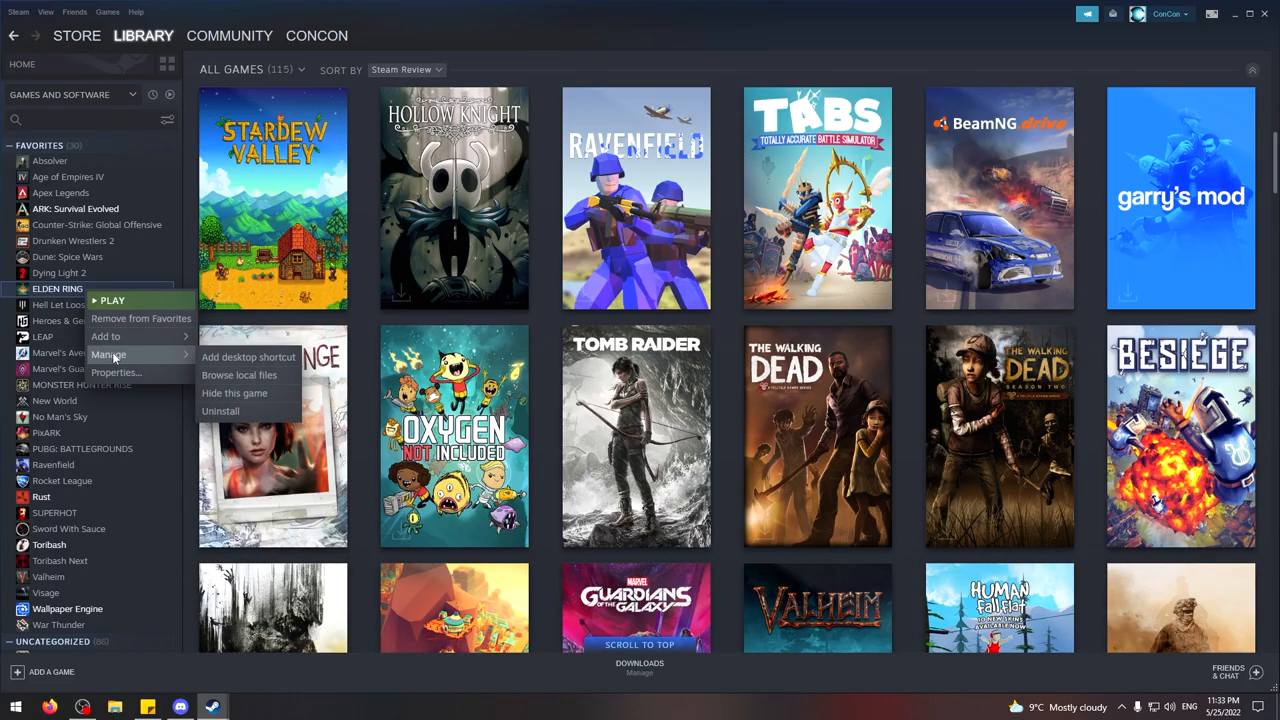
Step: Browse ELDEN RING's local files into the Game folder and locate regulation.bin
click(240, 376)
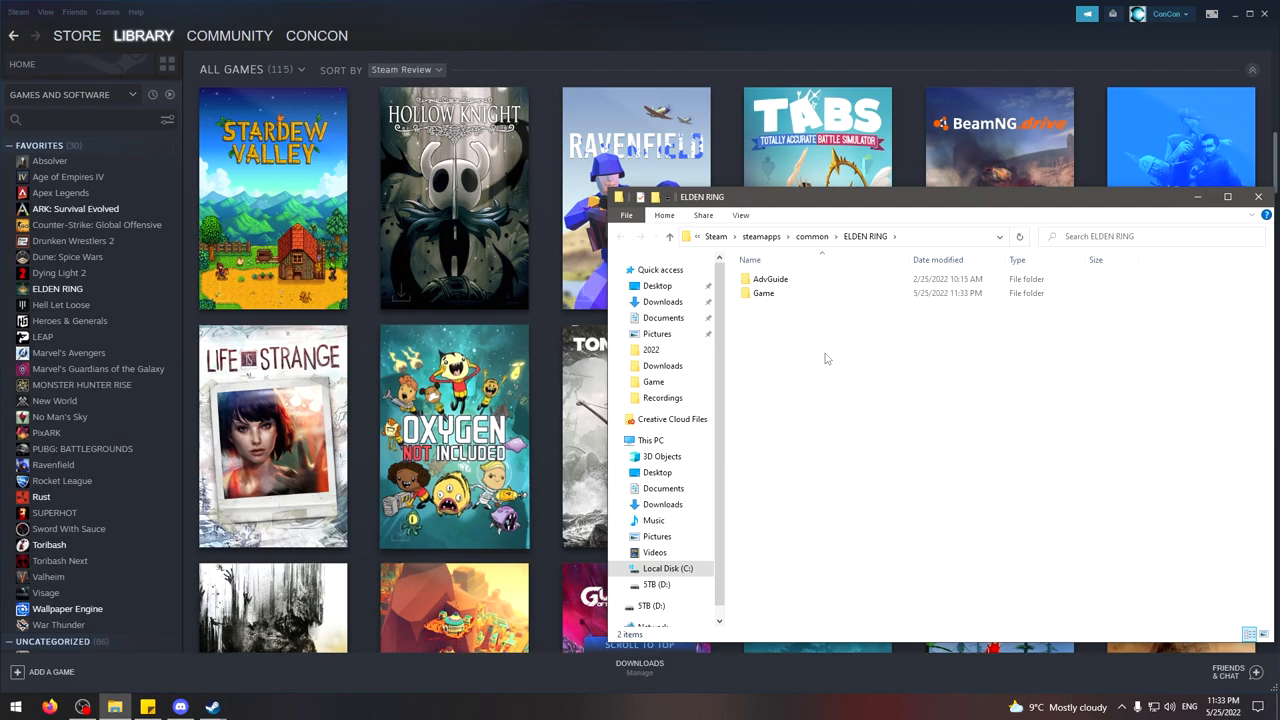
double_click(764, 292)
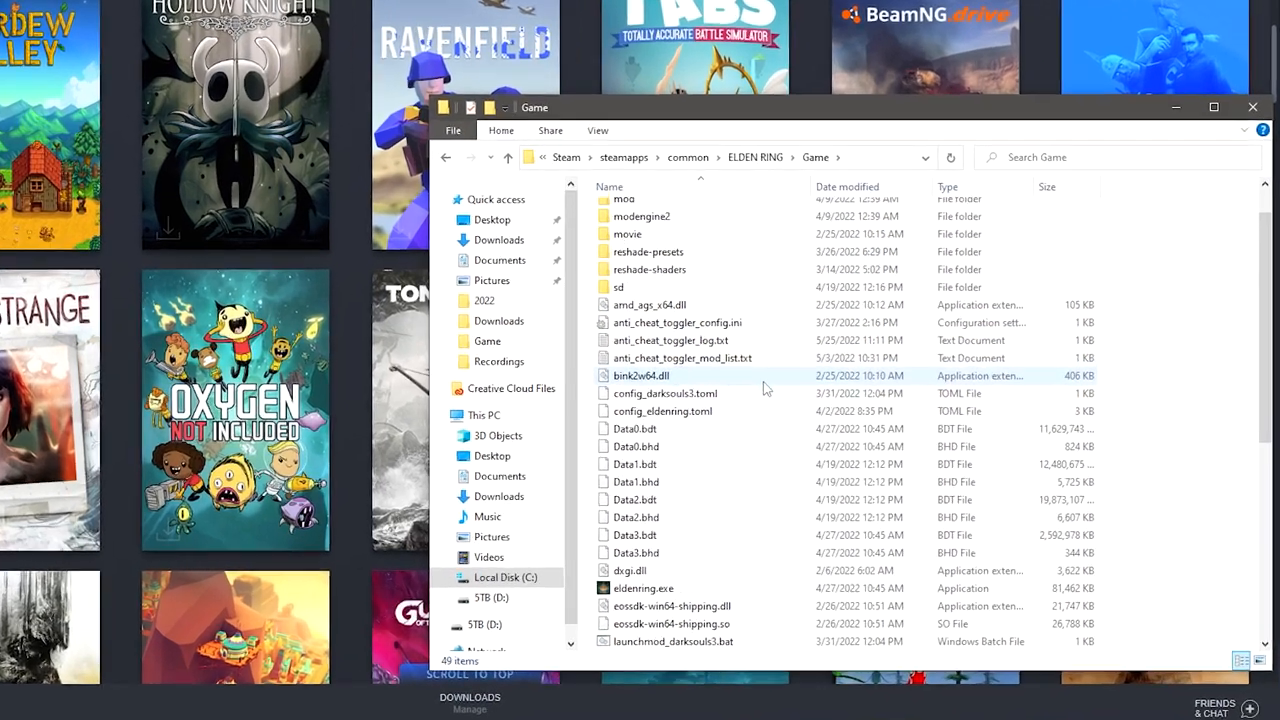
scroll(down, 3)
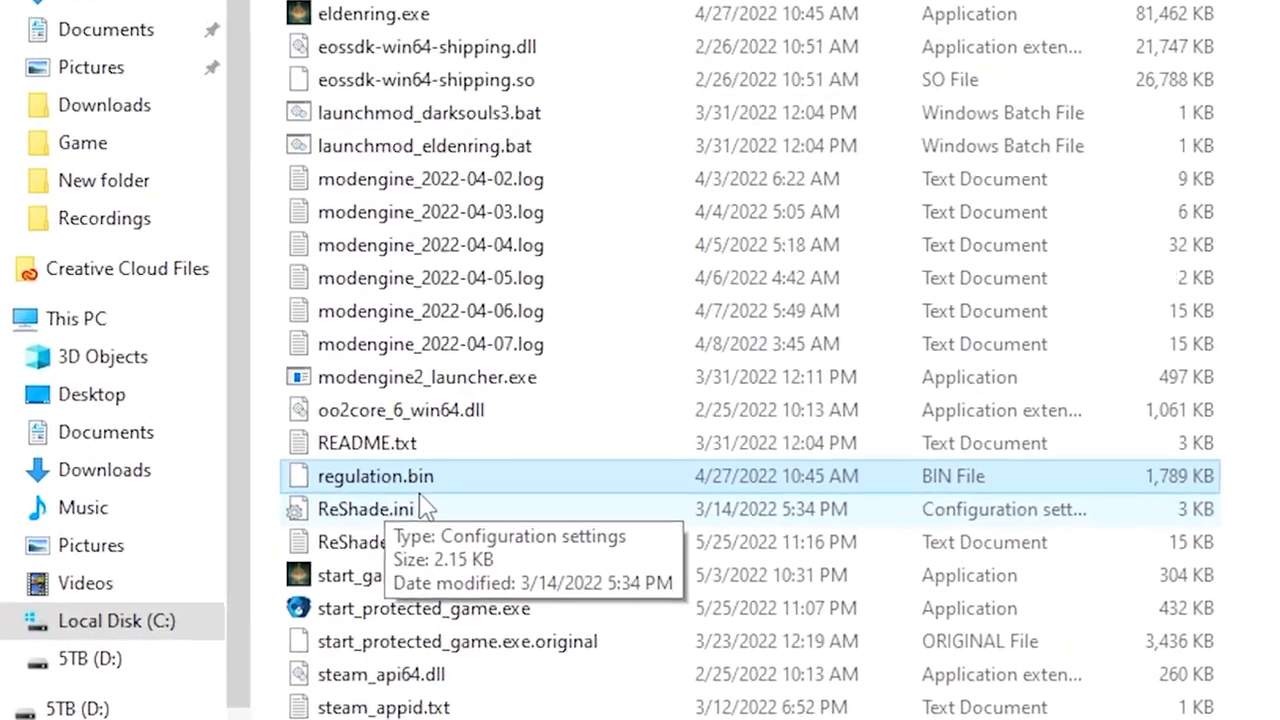
scroll(down, 3)
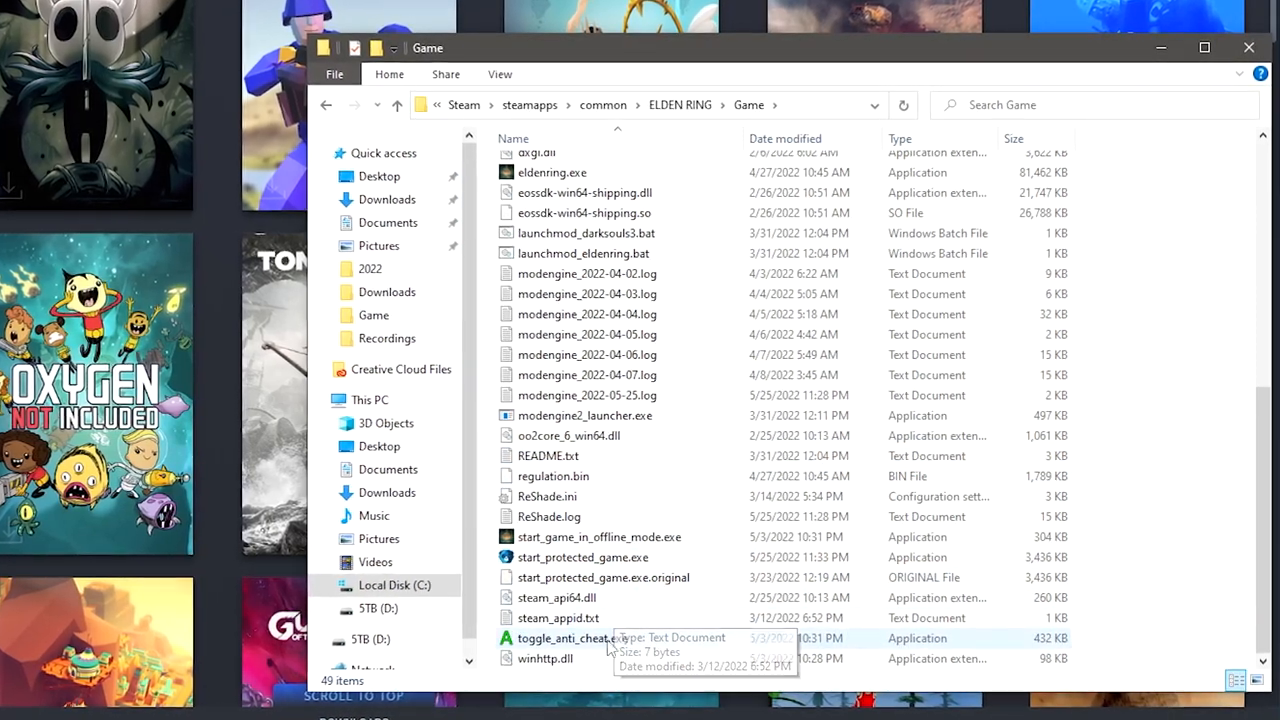
Step: Run toggle_anti_cheat.exe twice so ELDEN RING's anti-cheat ends up Enabled, acknowledging both notices
double_click(568, 638)
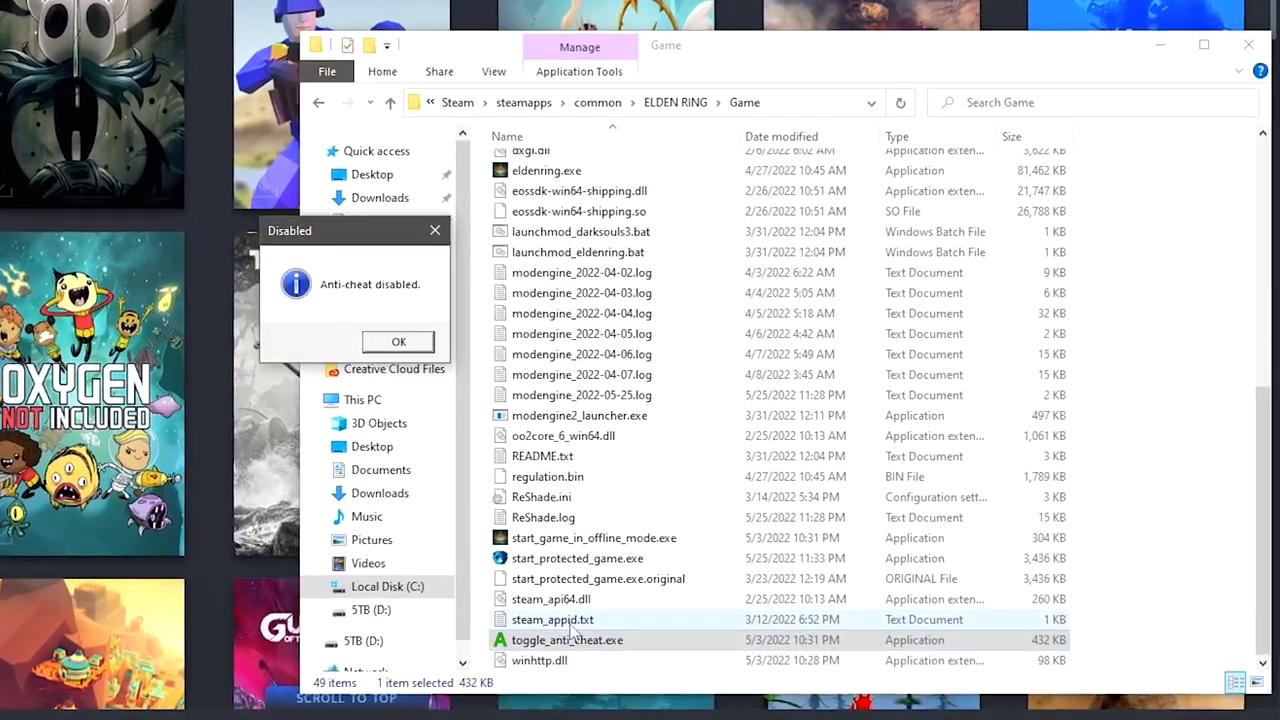
click(398, 340)
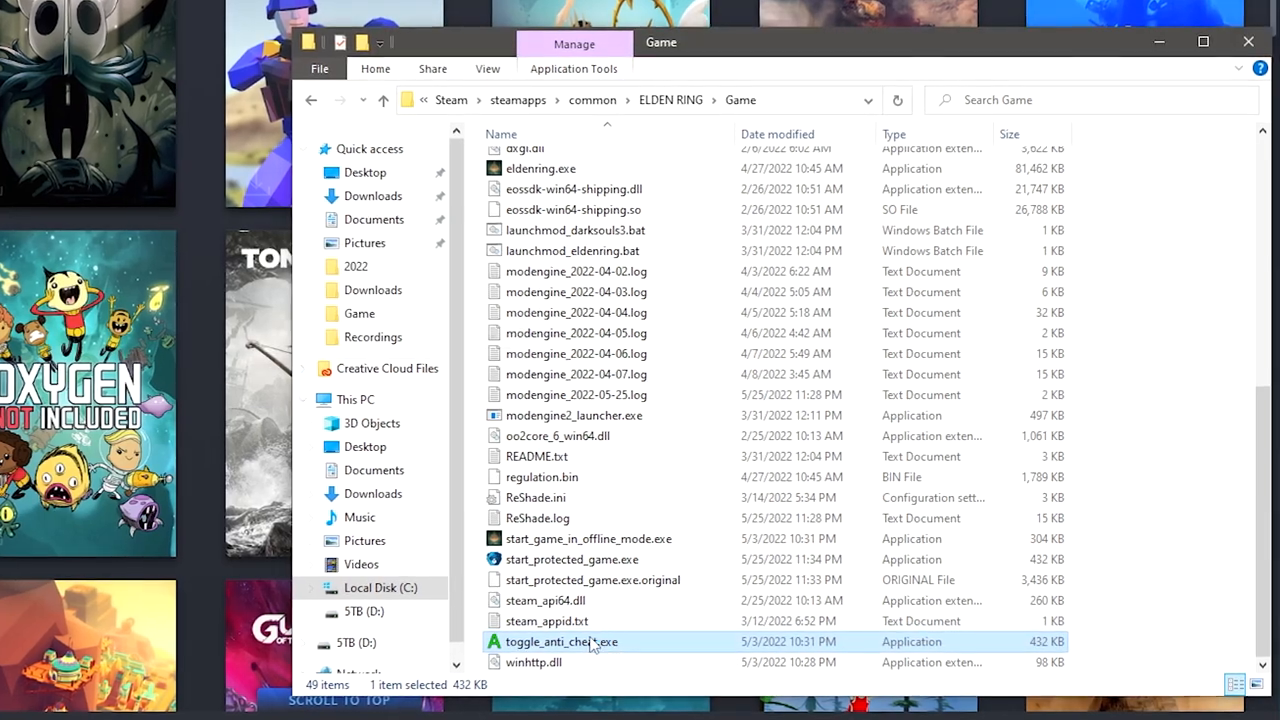
double_click(562, 640)
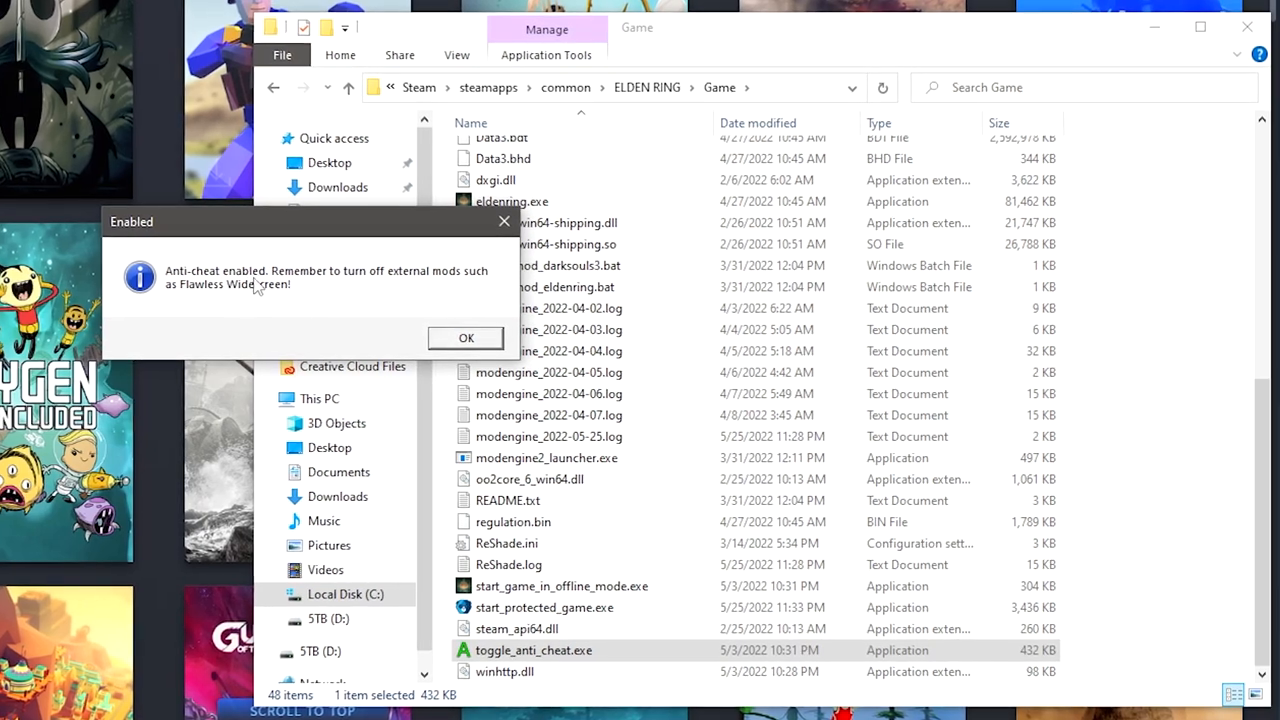
click(464, 336)
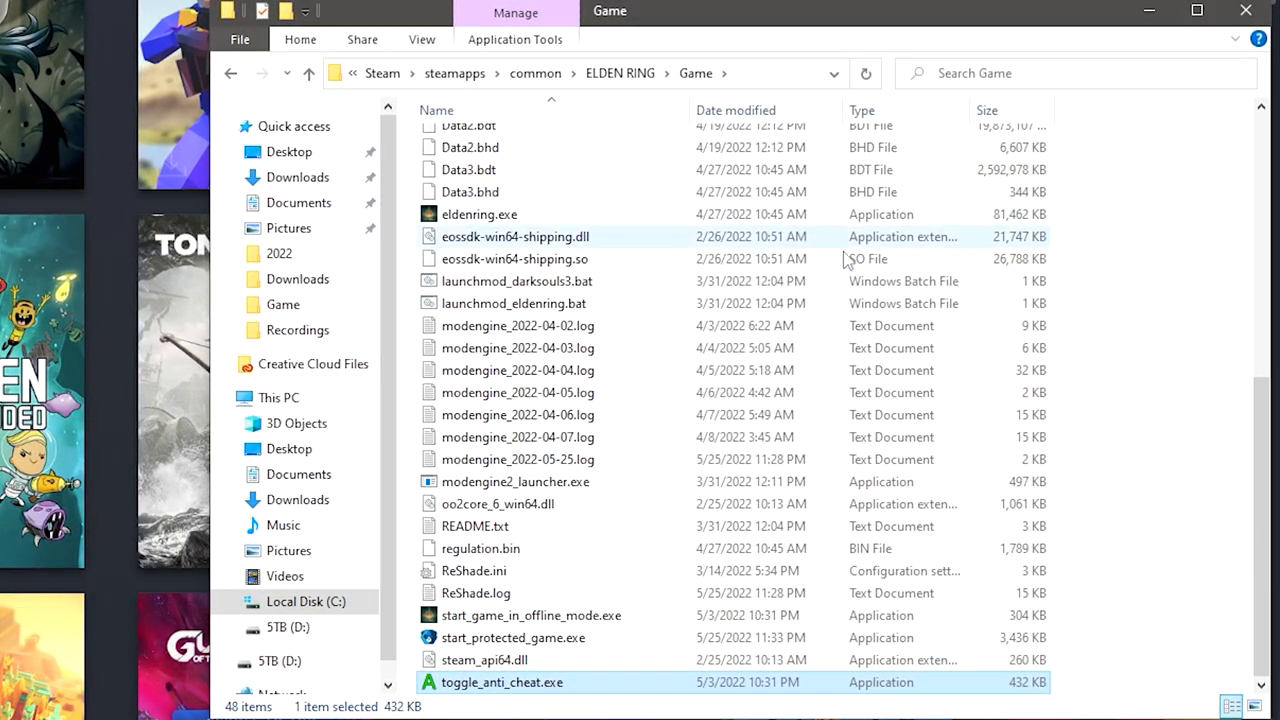
mouse_move(480, 214)
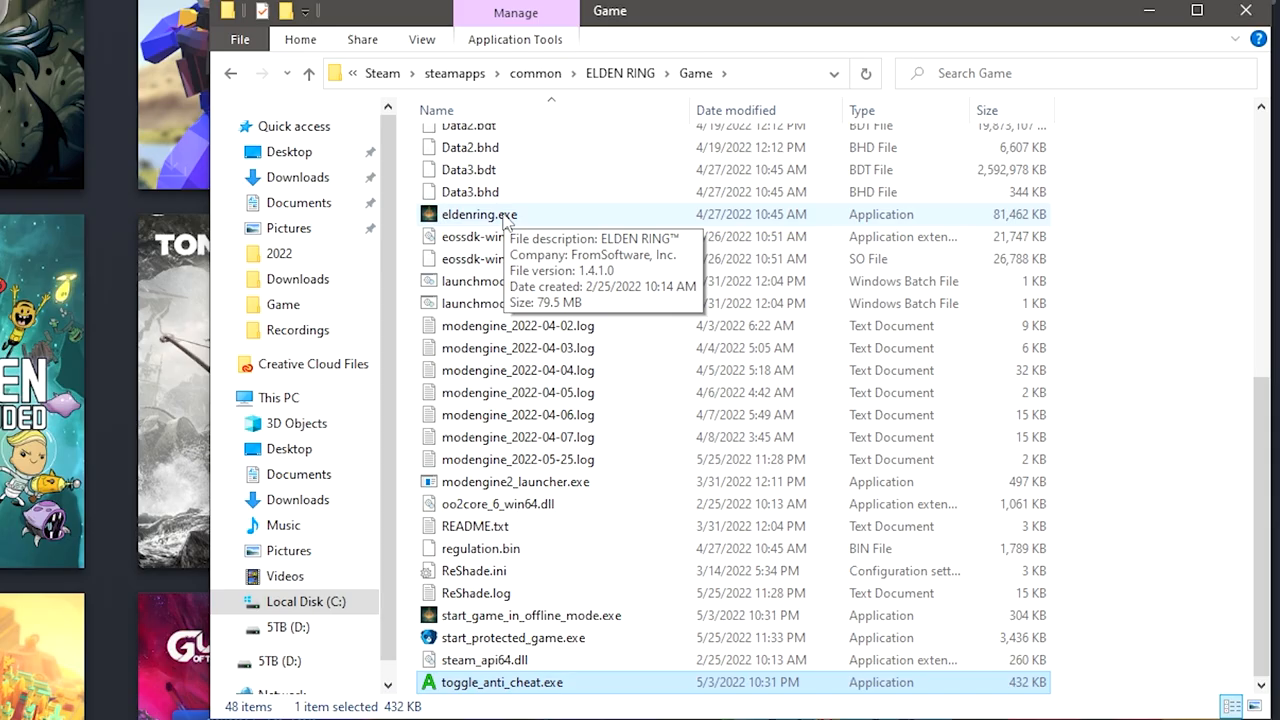